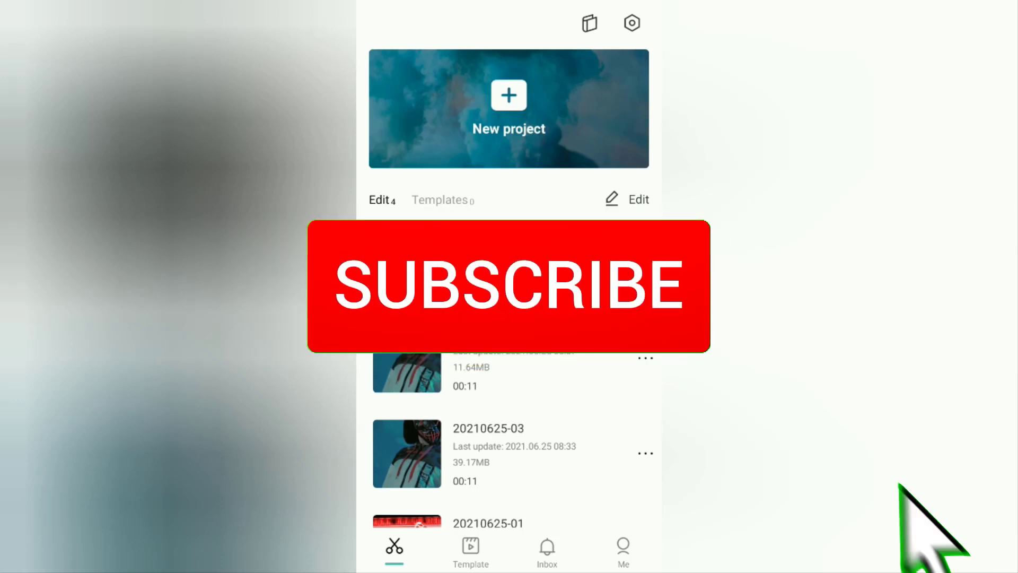
- Create a new project and import the 11-second masked figure clip from Albums
{"action": "left_click", "coordinate": [508, 285]}
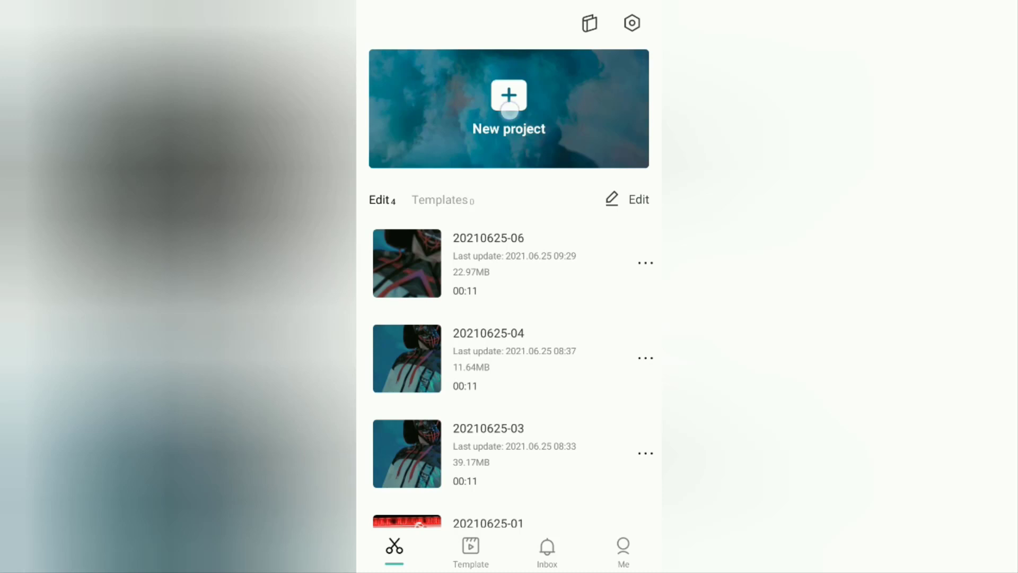
{"action": "left_click", "coordinate": [508, 108]}
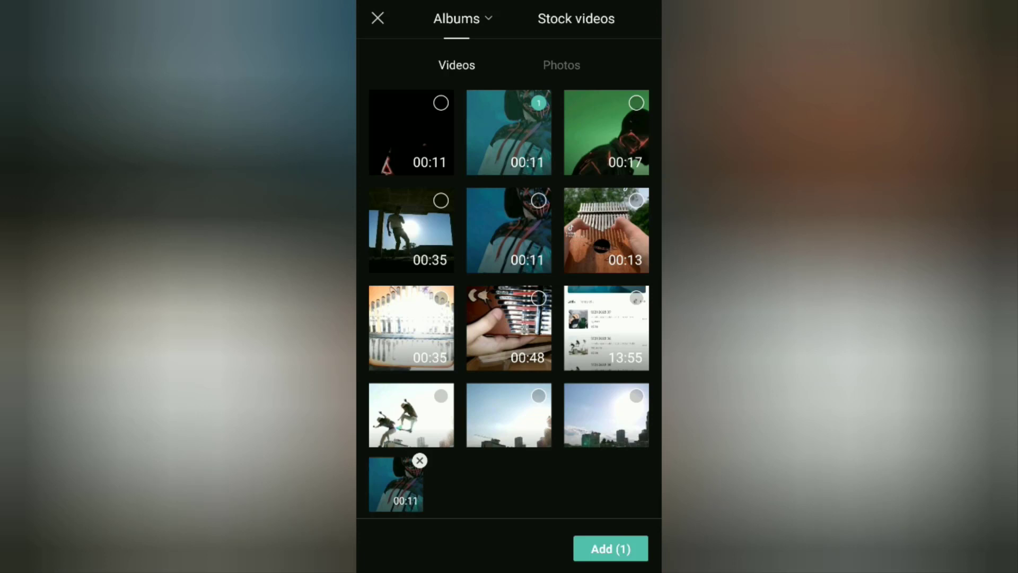
{"action": "left_click", "coordinate": [609, 548]}
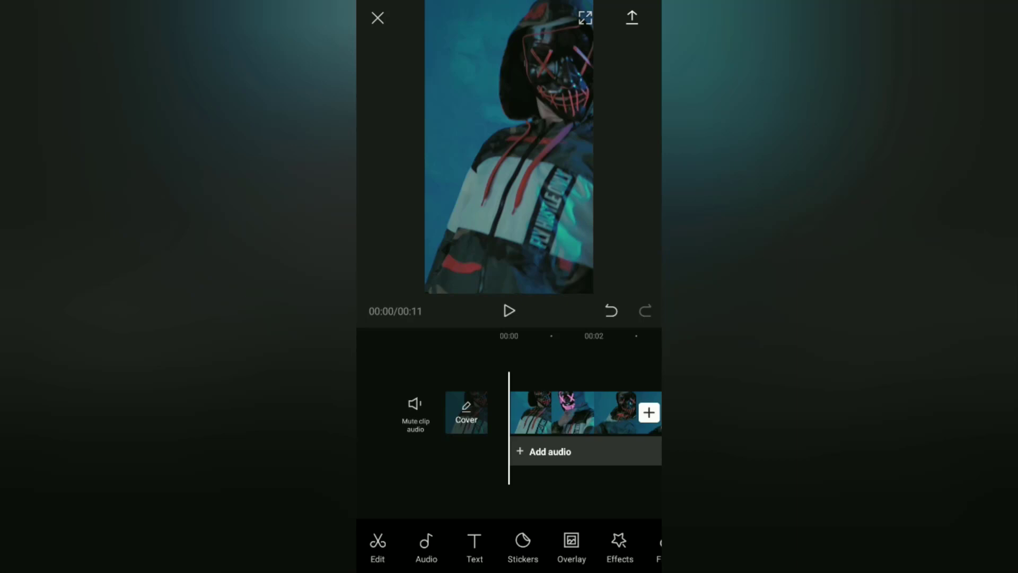
- Remove the clip's blue background so the masked figure plays on black, and check playback
{"action": "left_click", "coordinate": [551, 412]}
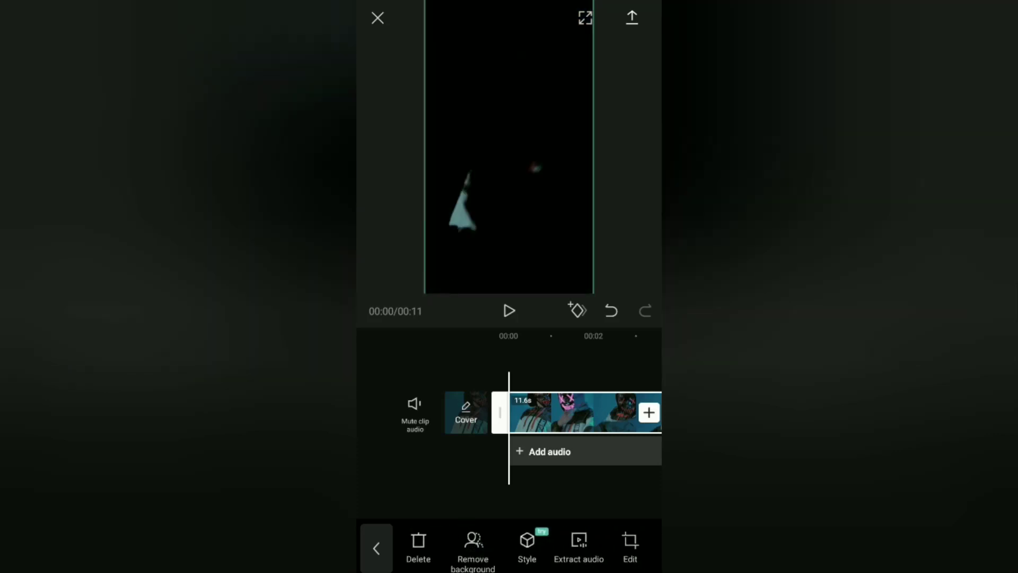
{"action": "left_click", "coordinate": [508, 310]}
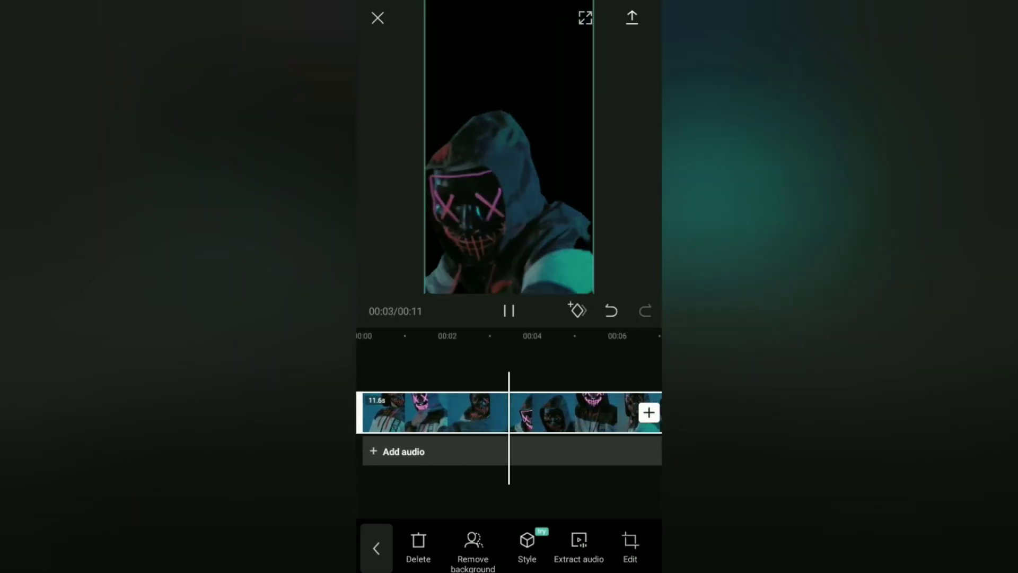
{"action": "left_click", "coordinate": [508, 311]}
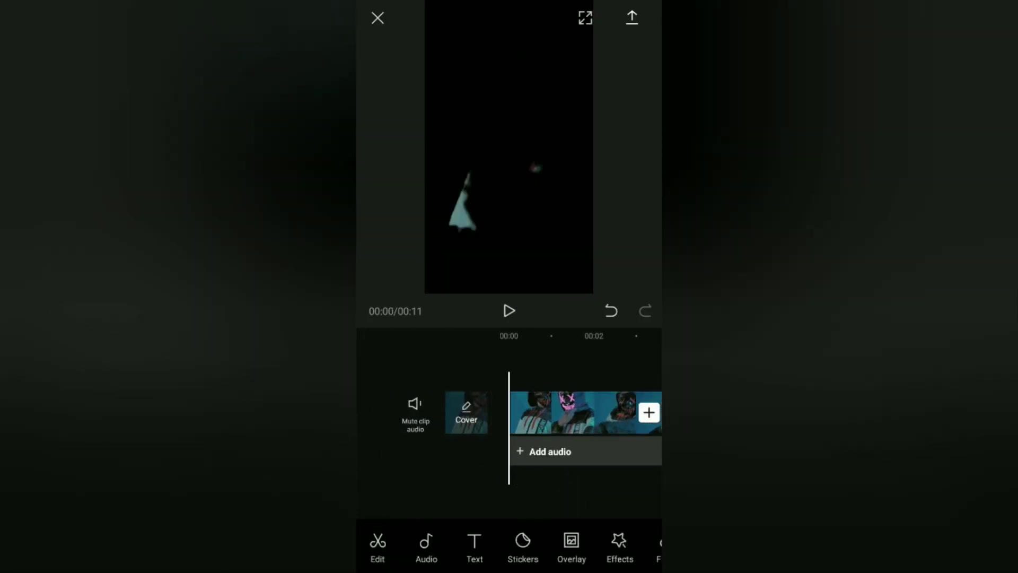
- Apply the Neon Outline effect from the Party category to the main video
{"action": "left_click", "coordinate": [618, 545]}
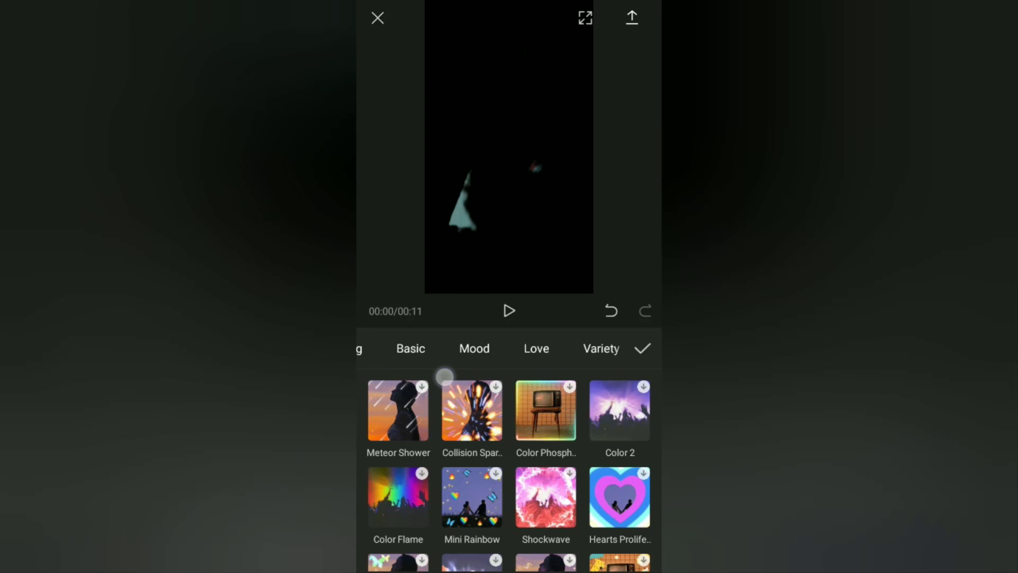
{"action": "scroll", "scroll_direction": "left", "scroll_amount": 3}
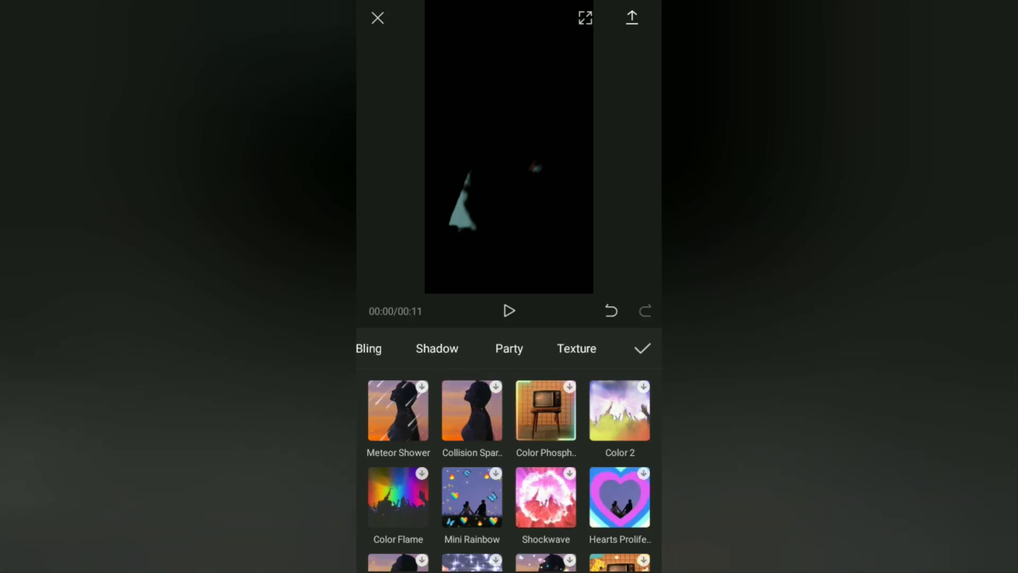
{"action": "left_click", "coordinate": [509, 349]}
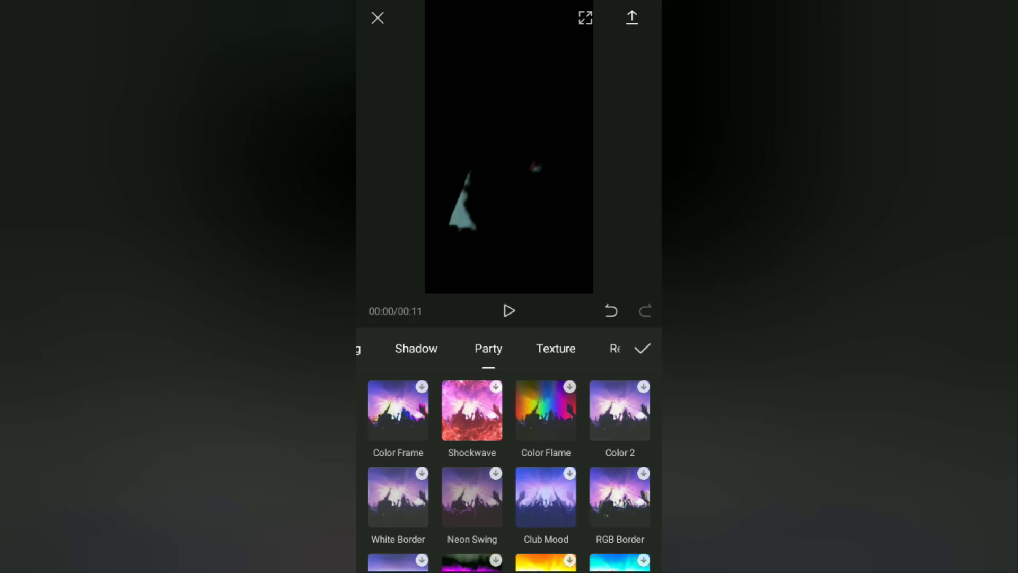
{"action": "scroll", "scroll_direction": "down", "scroll_amount": 3}
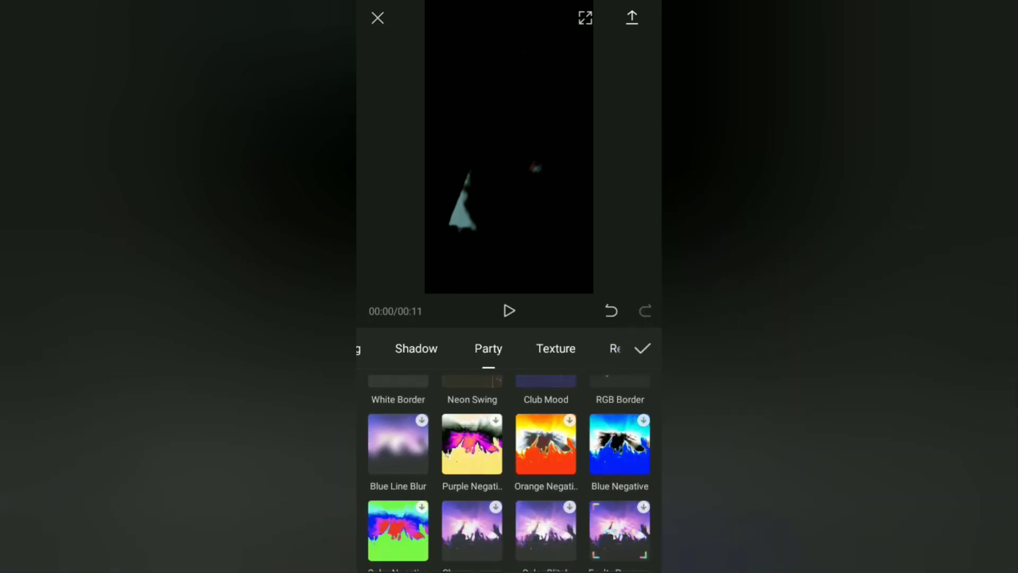
{"action": "scroll", "scroll_direction": "down", "scroll_amount": 3}
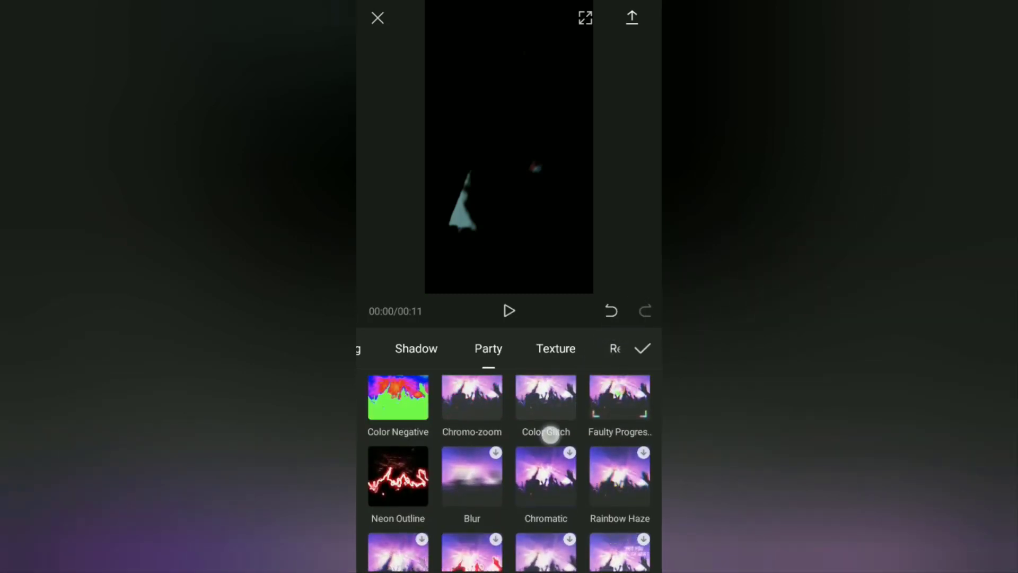
{"action": "left_click", "coordinate": [397, 474]}
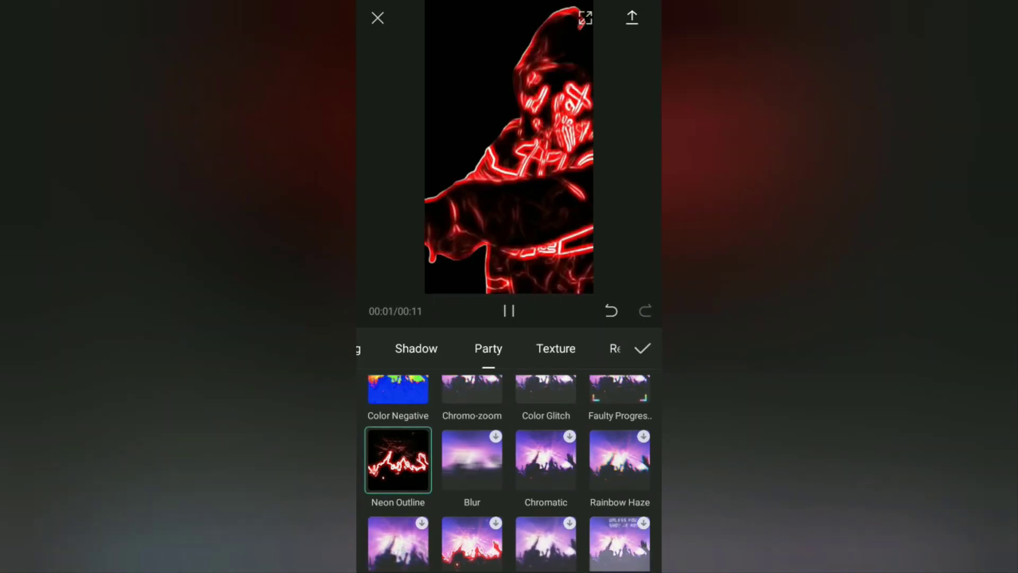
{"action": "left_click", "coordinate": [509, 310]}
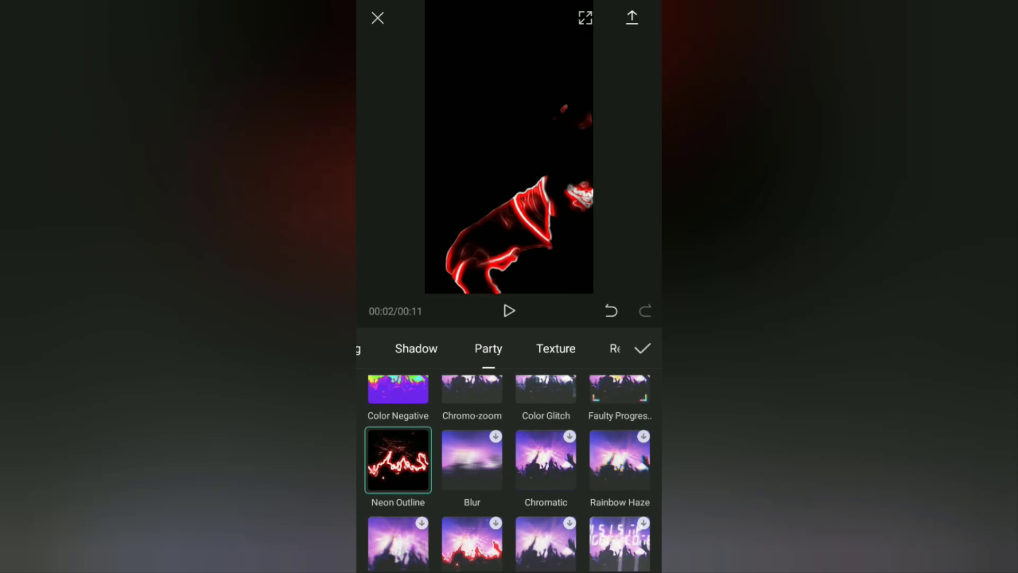
{"action": "left_click", "coordinate": [643, 347]}
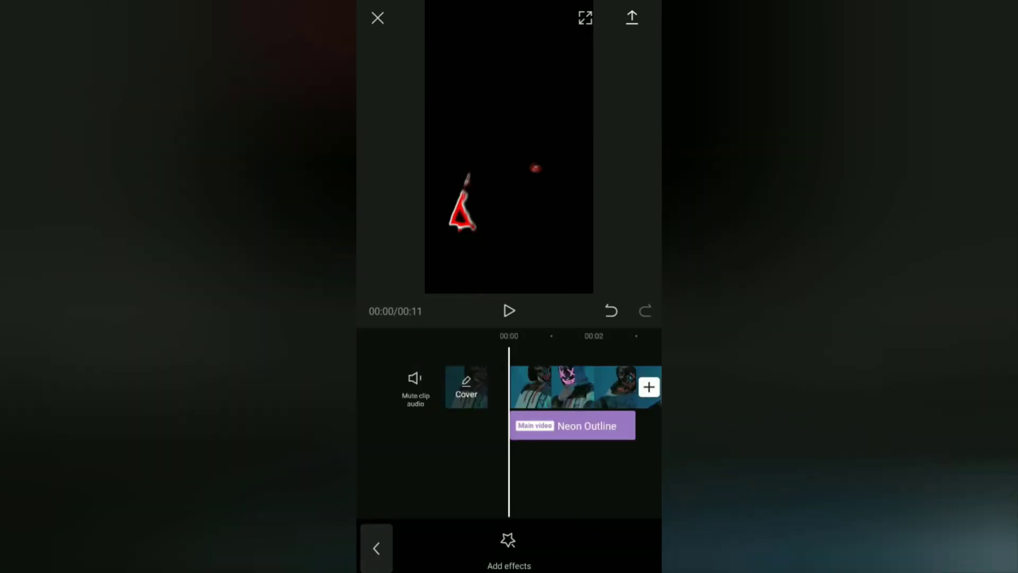
- Duplicate the Neon Outline effect layer so two stacked outlines run across the whole clip, then preview
{"action": "left_click", "coordinate": [508, 310]}
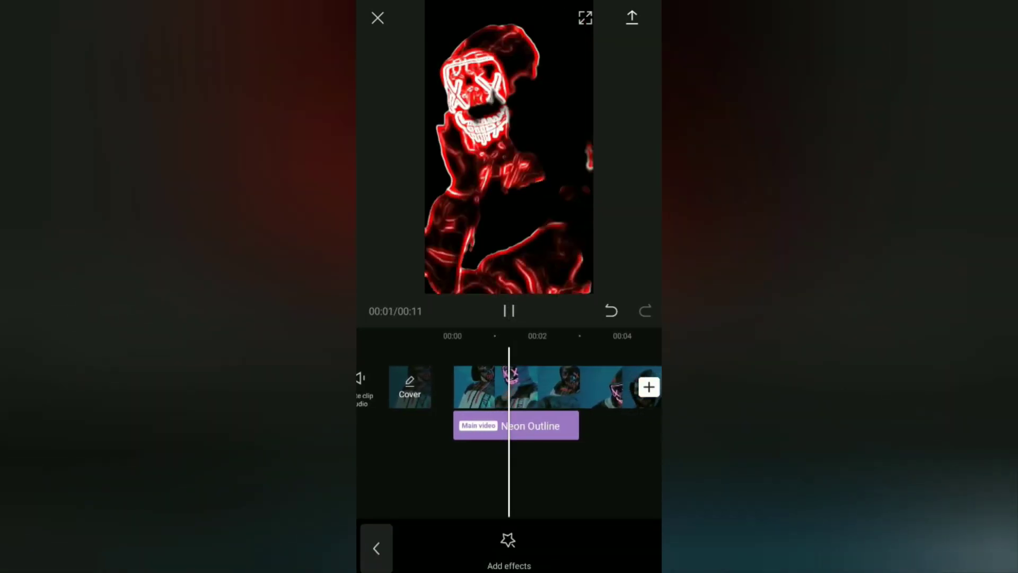
{"action": "left_click", "coordinate": [508, 311]}
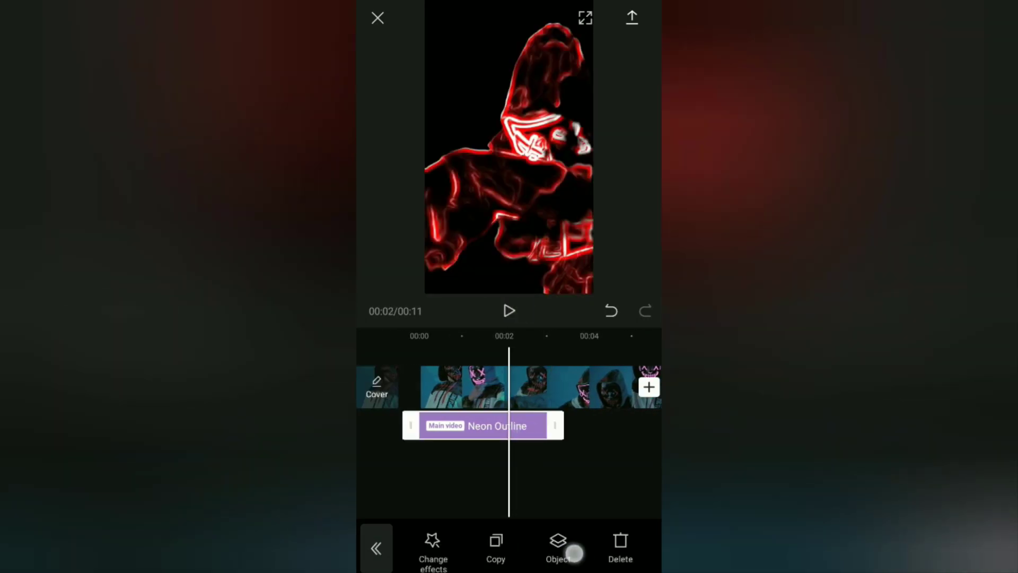
{"action": "left_click", "coordinate": [495, 547]}
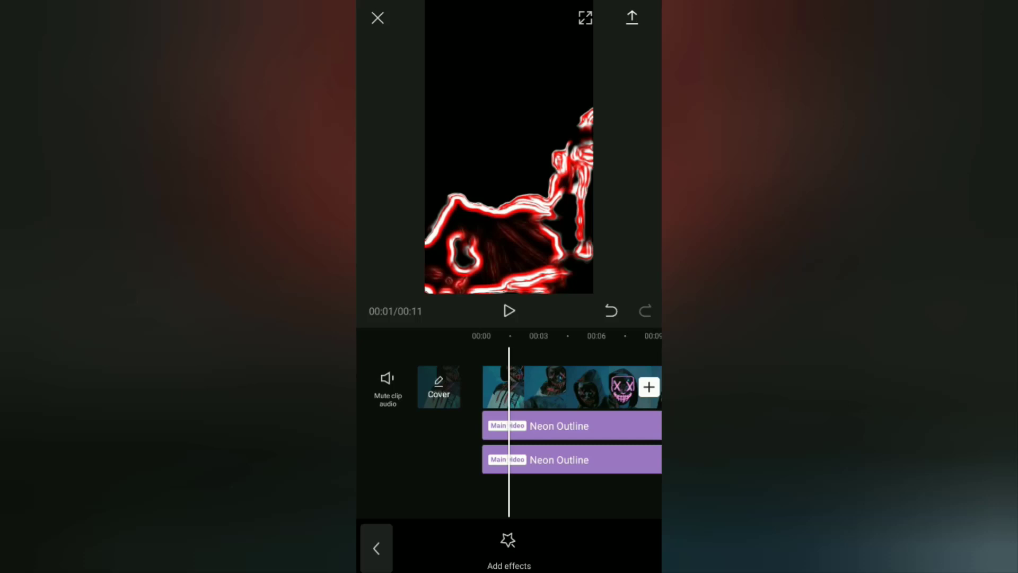
{"action": "left_click", "coordinate": [508, 311]}
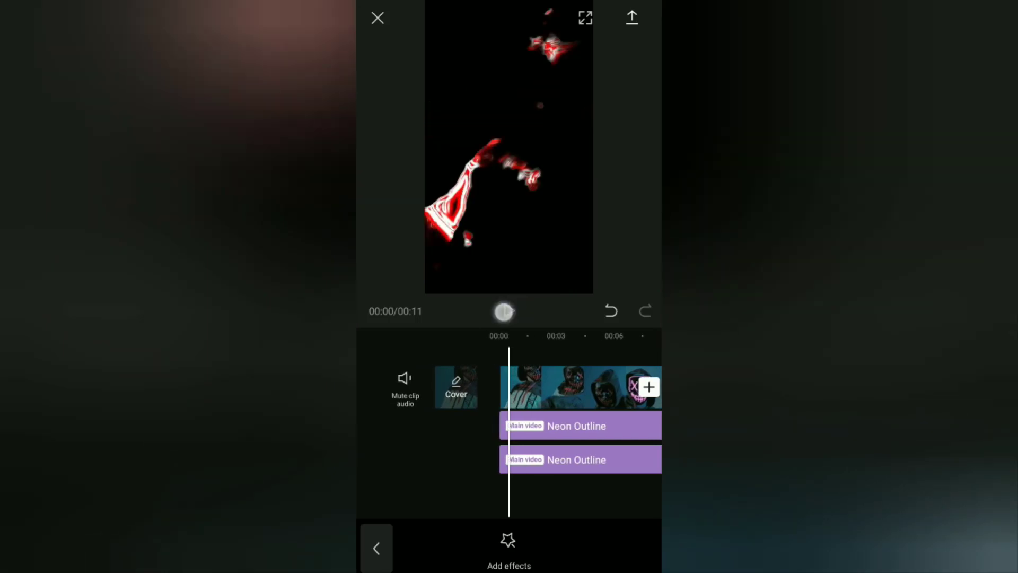
{"action": "left_click", "coordinate": [503, 311]}
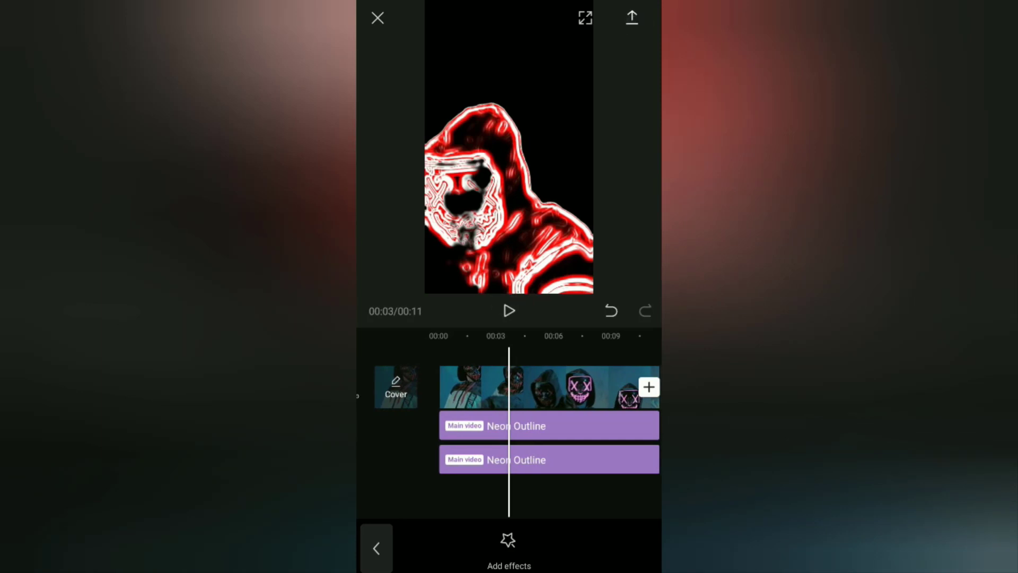
- Export the neon outline video at 720p and return to the project list
{"action": "left_click", "coordinate": [630, 18]}
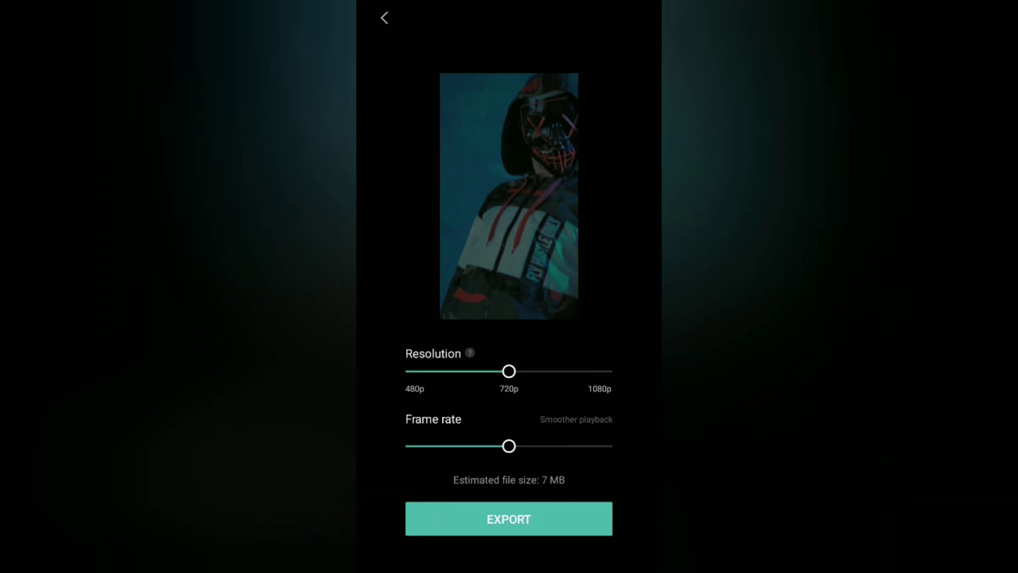
{"action": "left_click", "coordinate": [508, 518]}
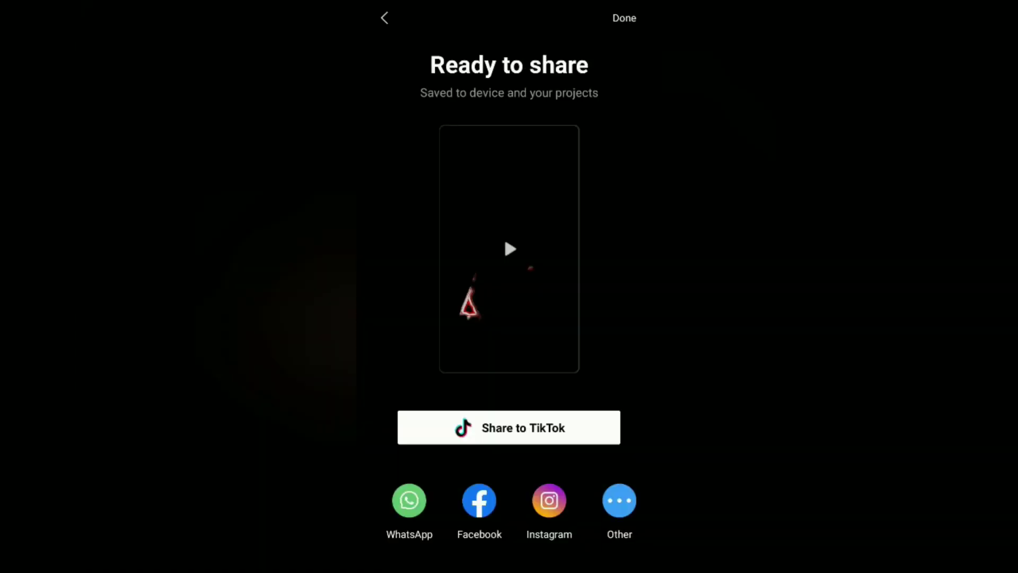
{"action": "left_click", "coordinate": [622, 18]}
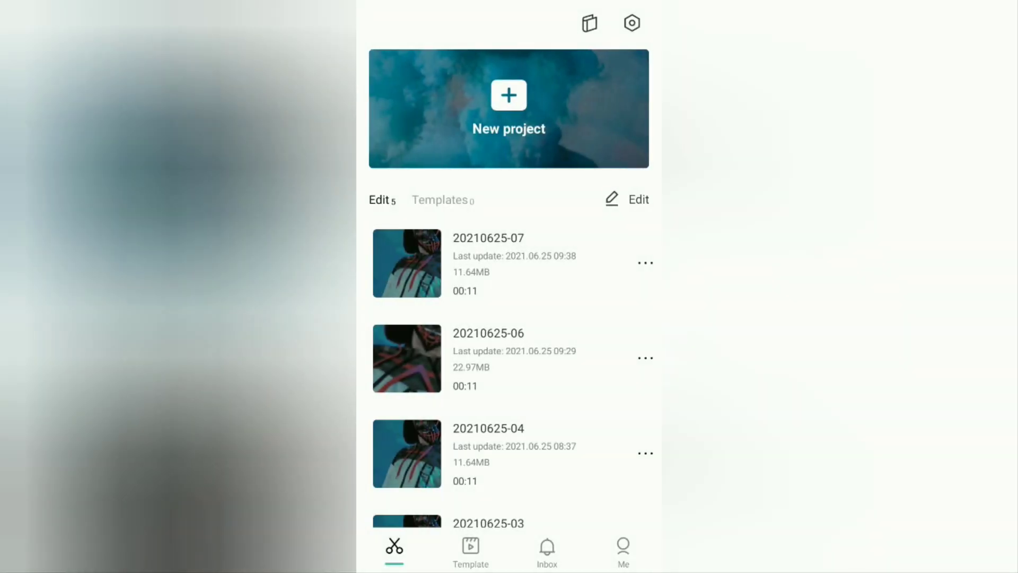
- Create a new project with the original masked clip followed by the exported neon video
{"action": "left_click", "coordinate": [508, 95]}
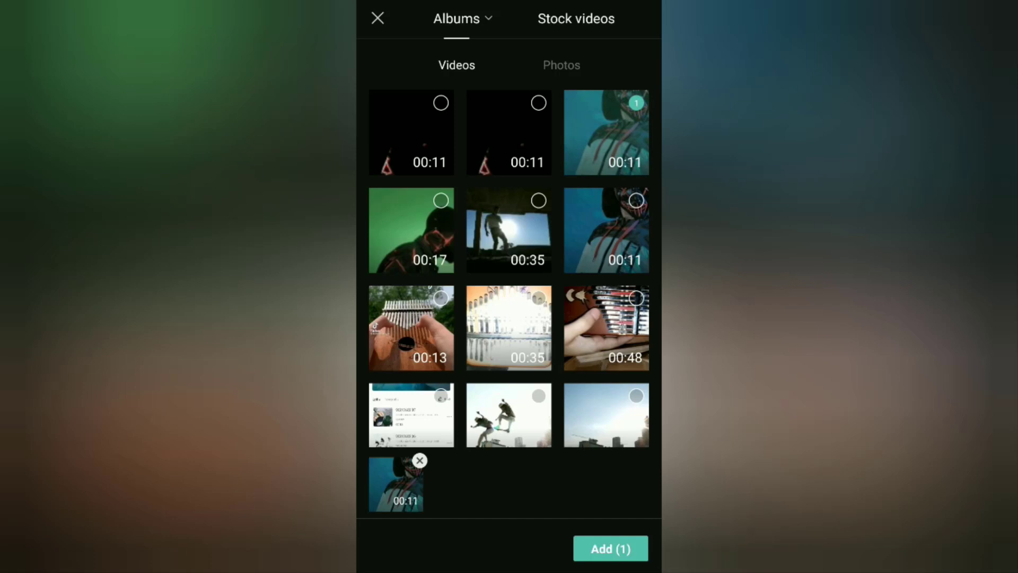
{"action": "left_click", "coordinate": [412, 132]}
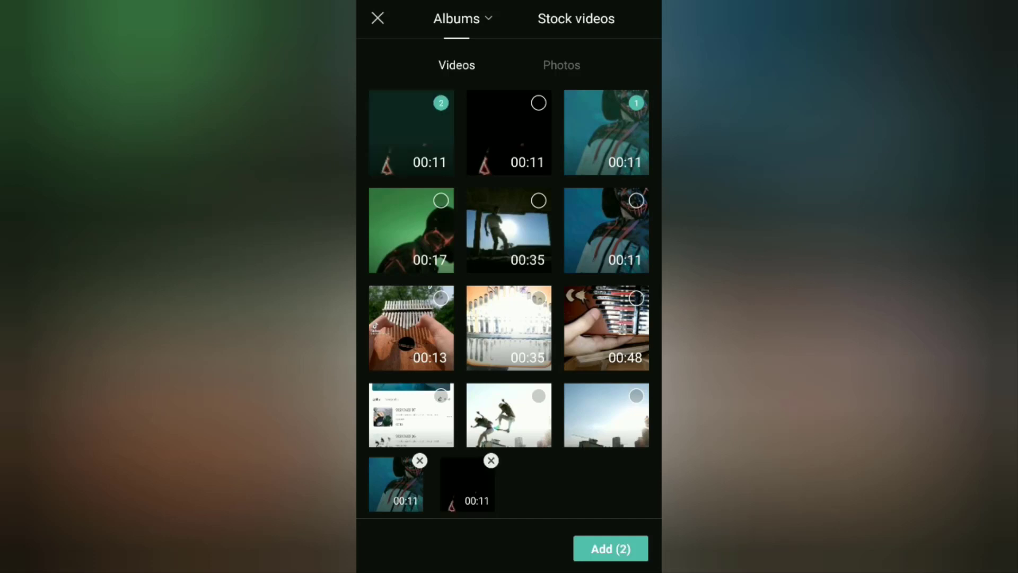
{"action": "left_click", "coordinate": [609, 548]}
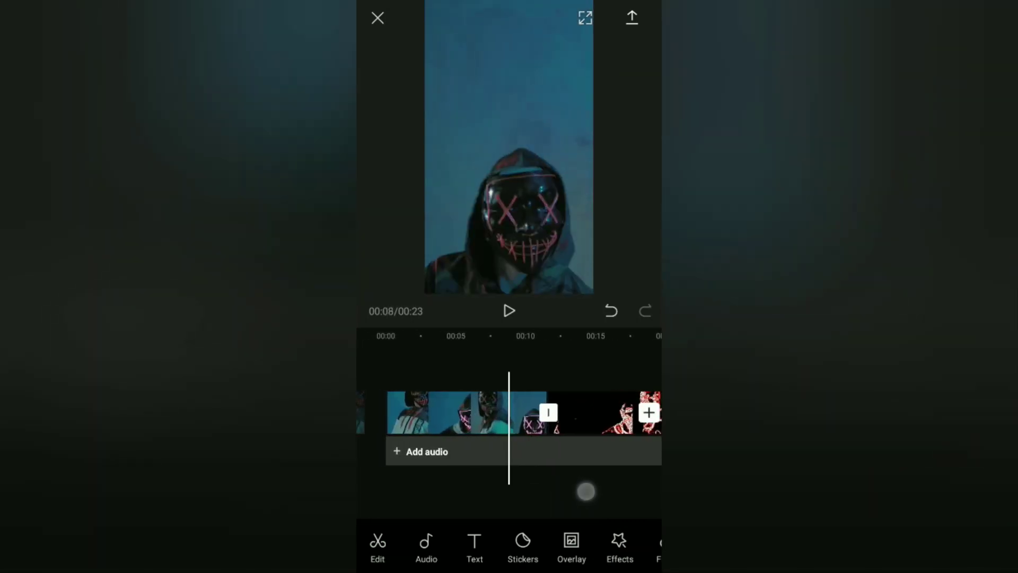
- Move the neon clip onto an overlay track aligned under the masked-figure video and preview it
{"action": "left_click", "coordinate": [571, 545]}
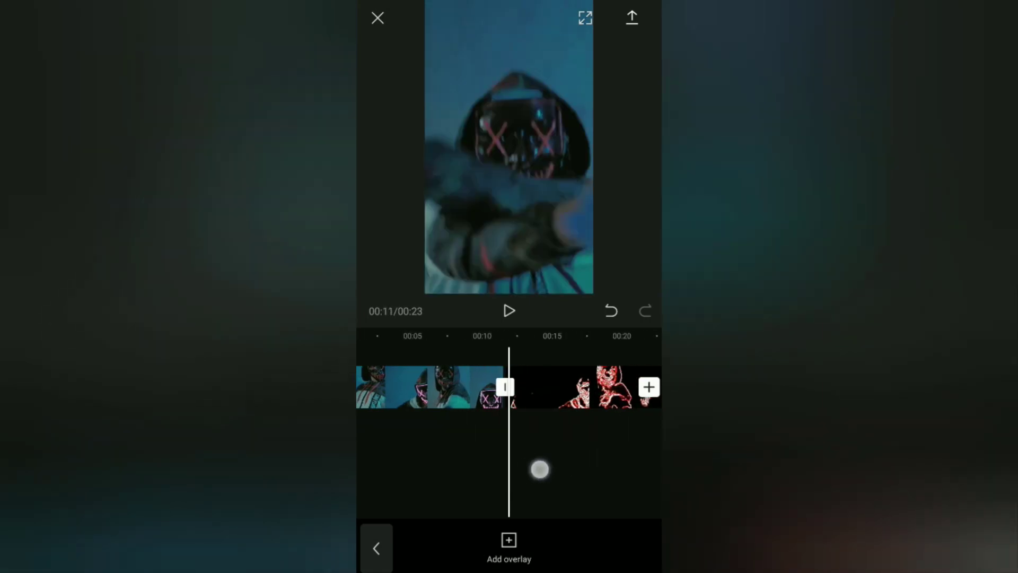
{"action": "left_click", "coordinate": [565, 386]}
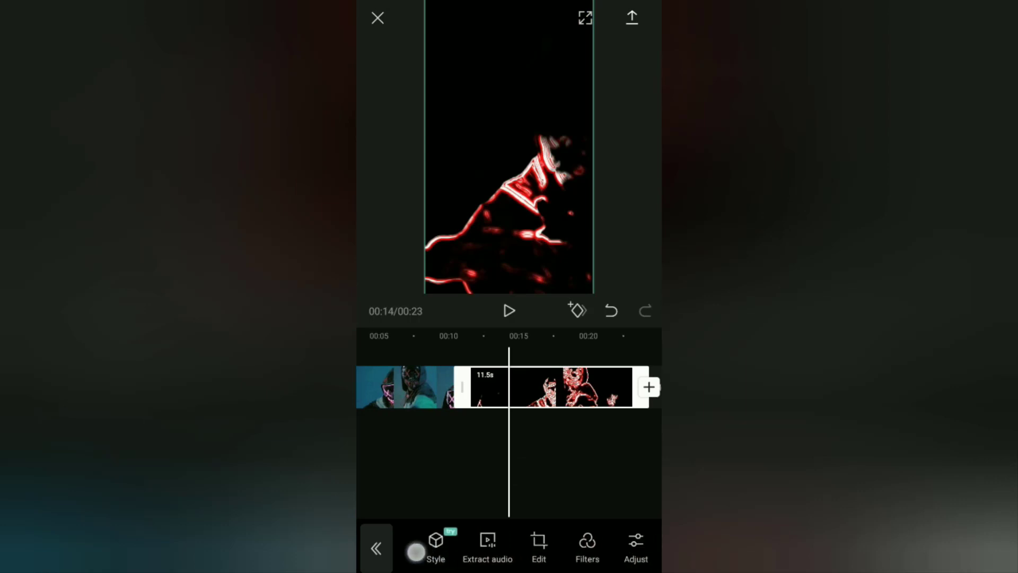
{"action": "left_click", "coordinate": [581, 387]}
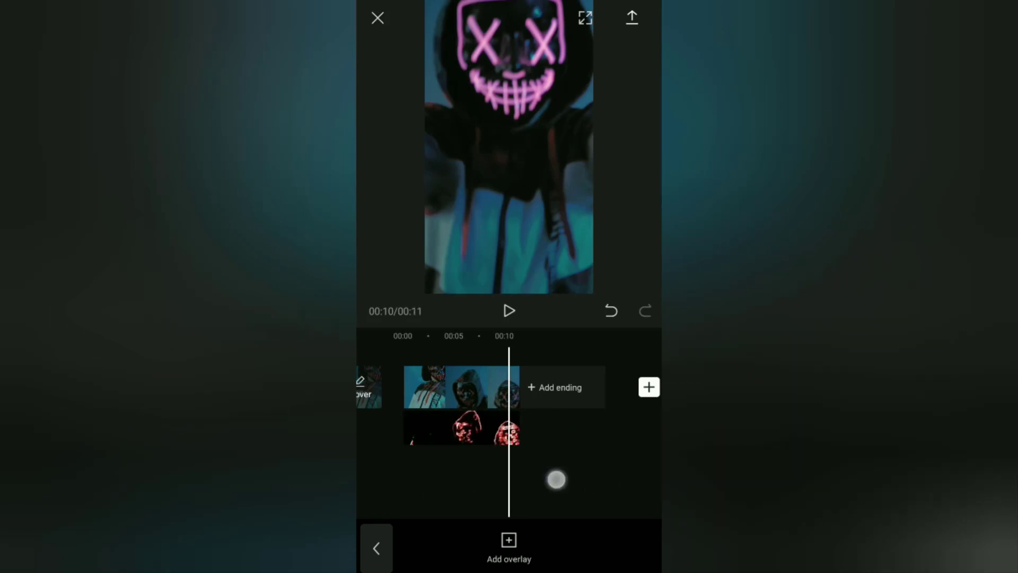
{"action": "left_click", "coordinate": [509, 311]}
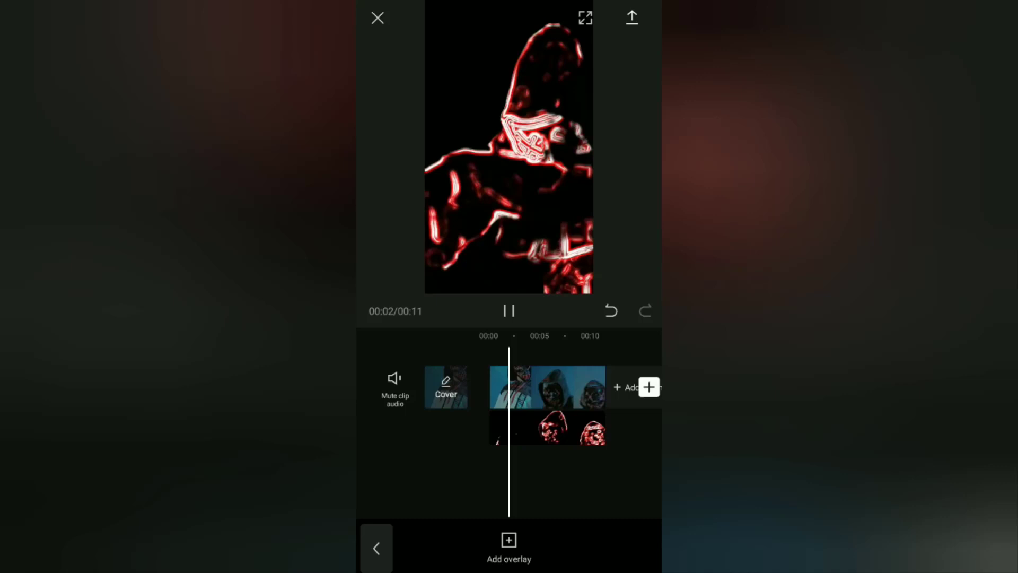
{"action": "left_click", "coordinate": [507, 311]}
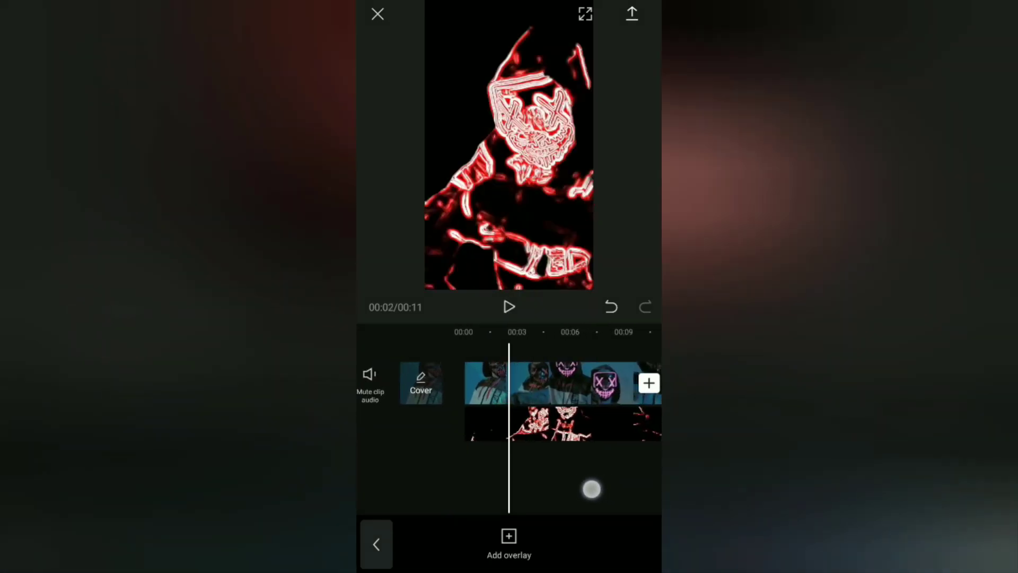
- Set the neon overlay's blend mode to Overlay at opacity 100 after trying Filter and Color Burn
{"action": "left_click", "coordinate": [558, 423]}
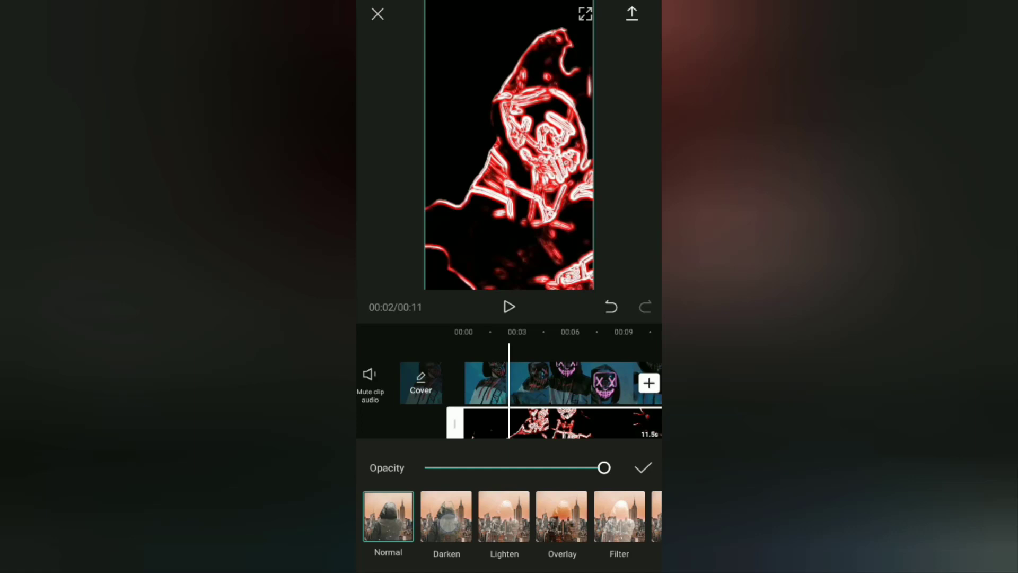
{"action": "left_click", "coordinate": [561, 516]}
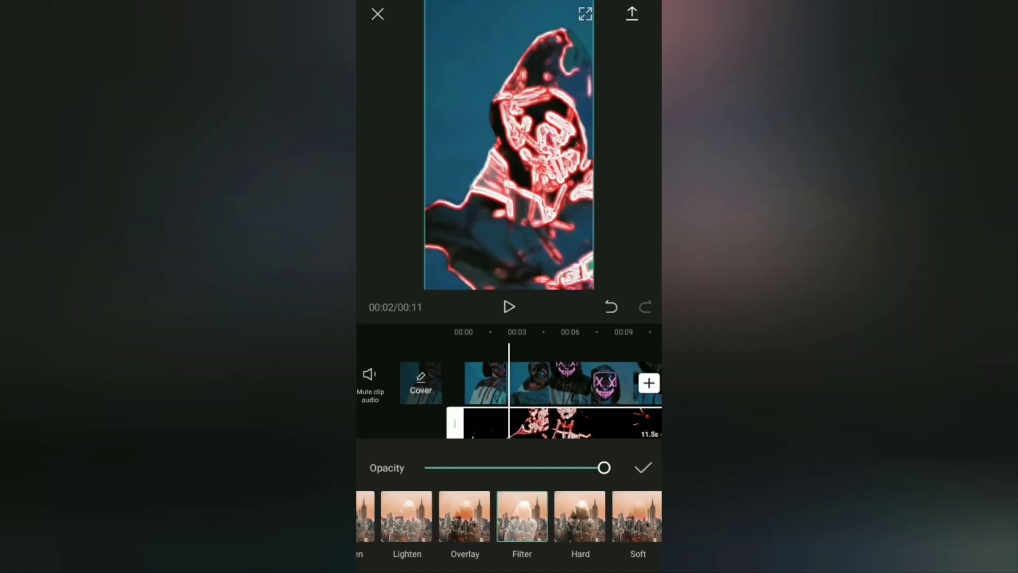
{"action": "scroll", "scroll_direction": "left", "scroll_amount": 3}
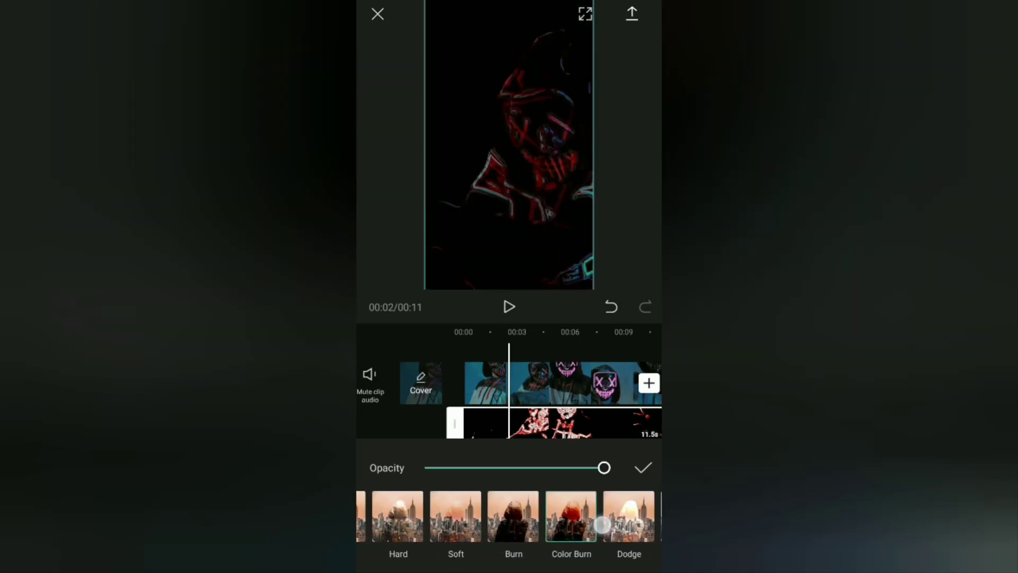
{"action": "scroll", "scroll_direction": "right", "scroll_amount": 3}
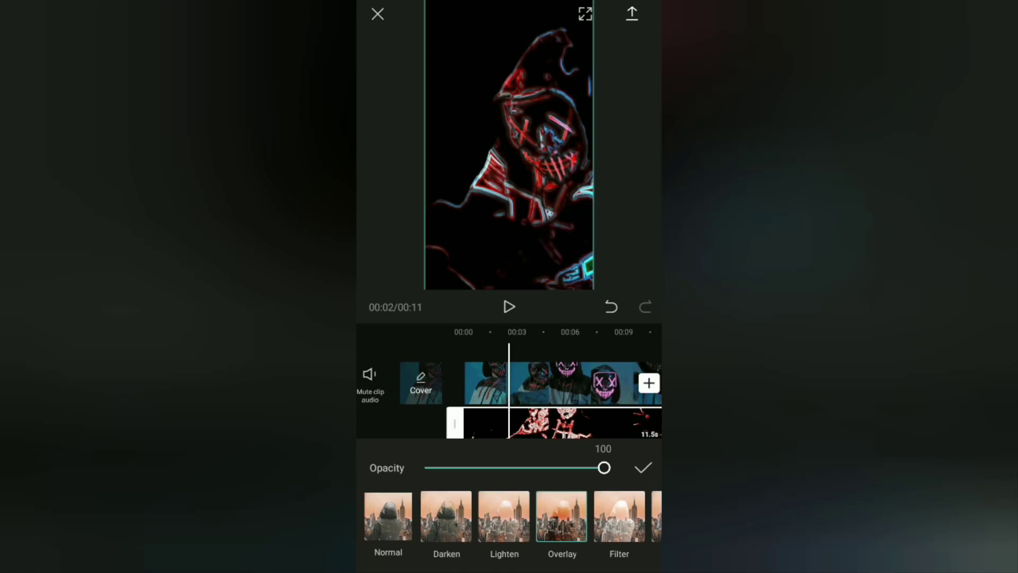
{"action": "left_click", "coordinate": [642, 467]}
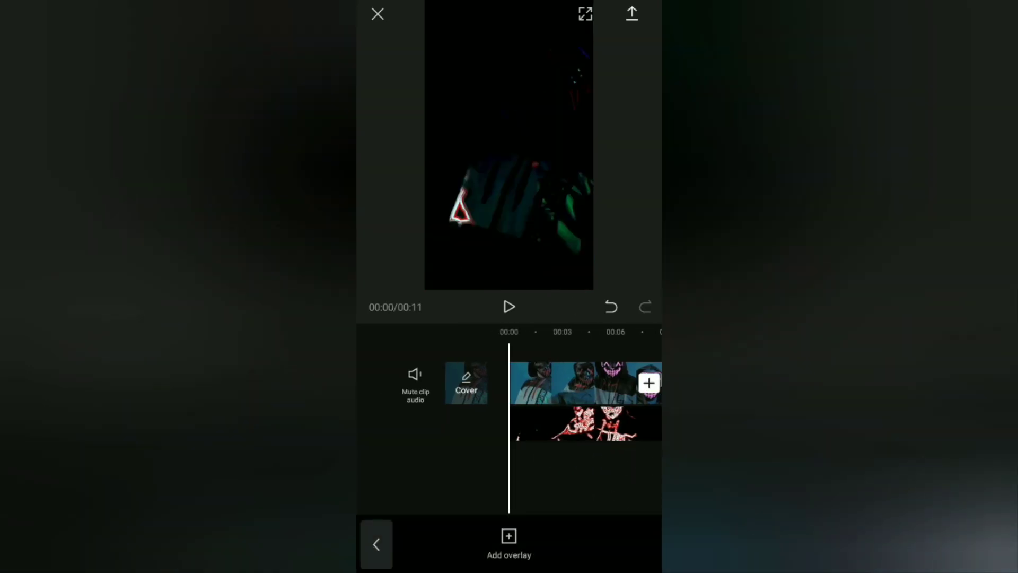
- Add the song 要不要变个身? from the YouthWithYou3 sound collection as the music track and play it
{"action": "left_click", "coordinate": [509, 306]}
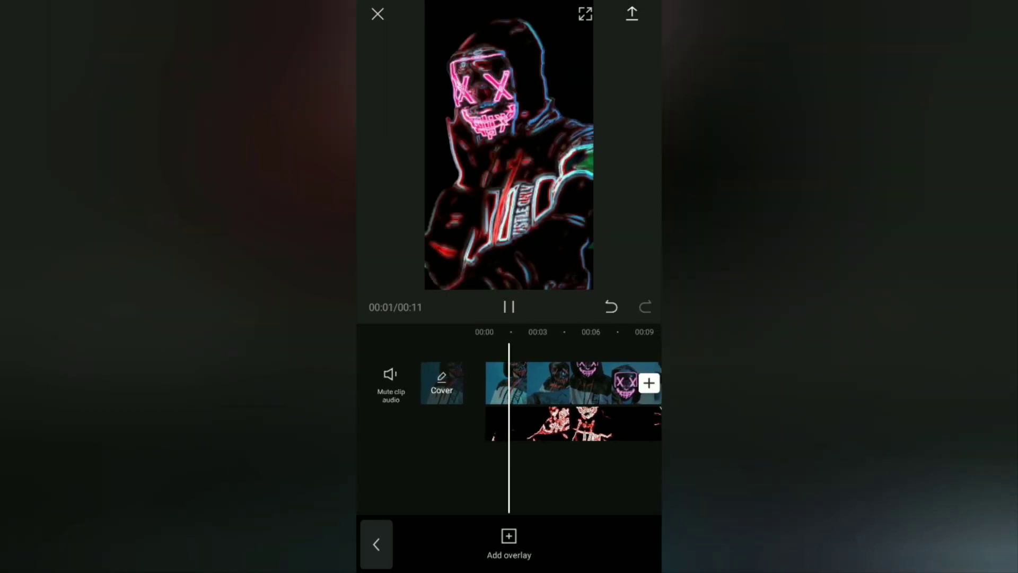
{"action": "left_click", "coordinate": [509, 306]}
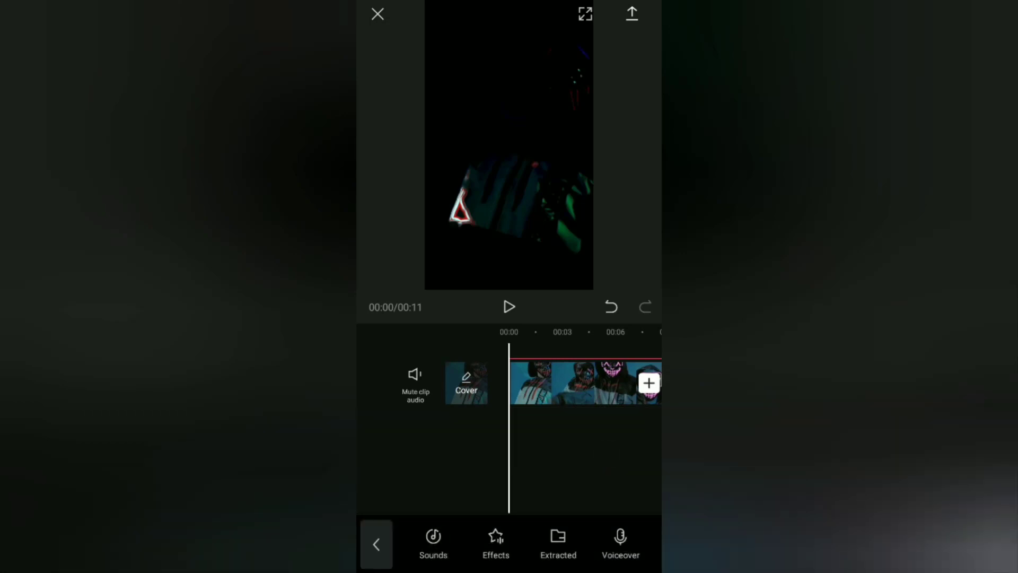
{"action": "left_click", "coordinate": [433, 542]}
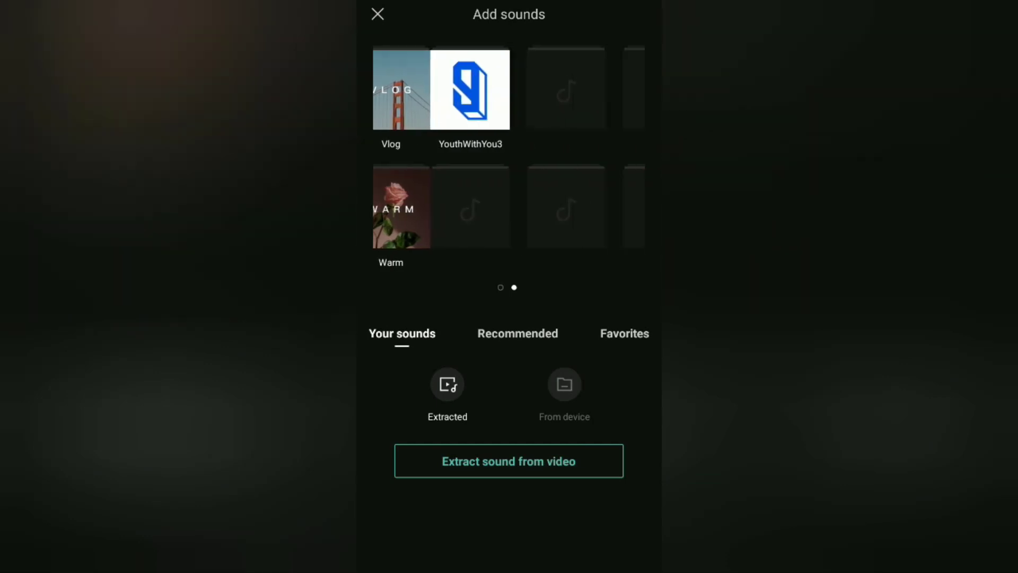
{"action": "scroll", "scroll_direction": "left", "scroll_amount": 3}
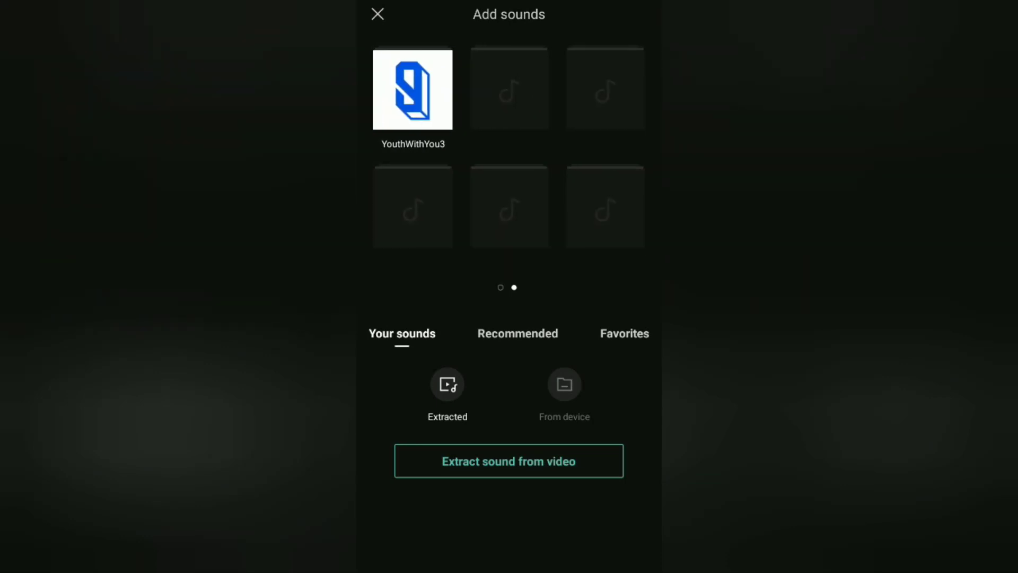
{"action": "left_click", "coordinate": [412, 89]}
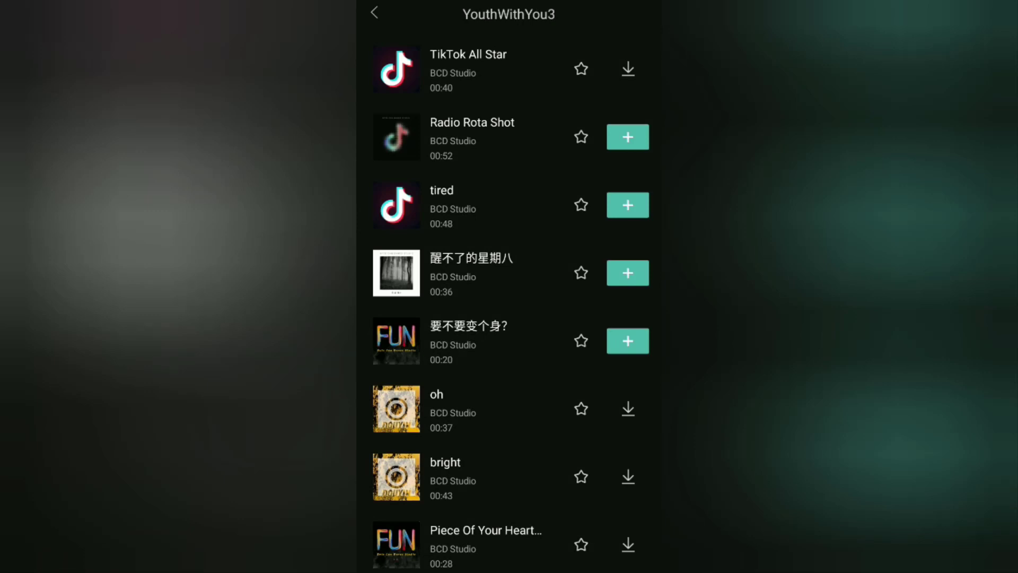
{"action": "left_click", "coordinate": [395, 339]}
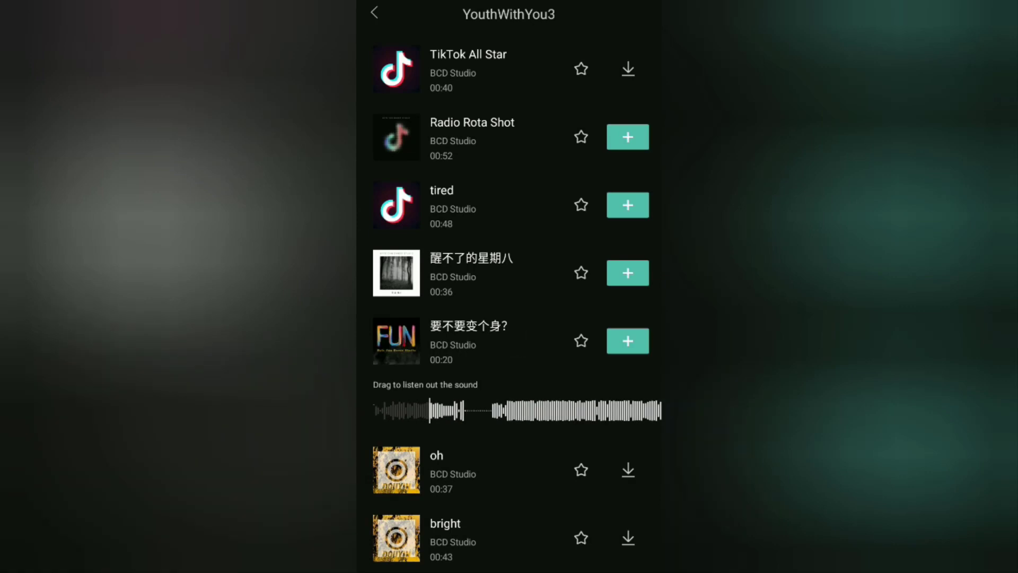
{"action": "left_click", "coordinate": [627, 340]}
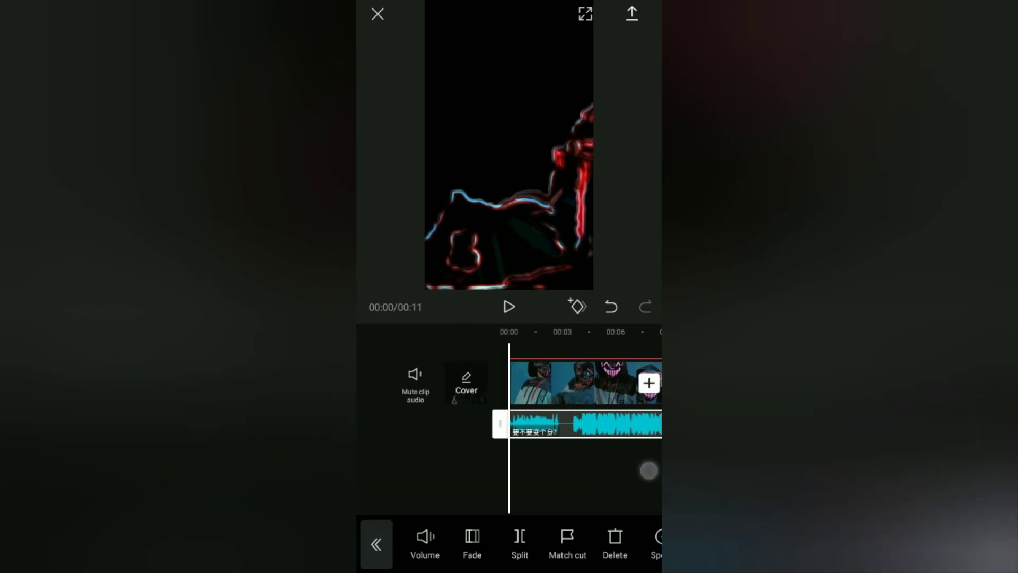
{"action": "left_click", "coordinate": [509, 306]}
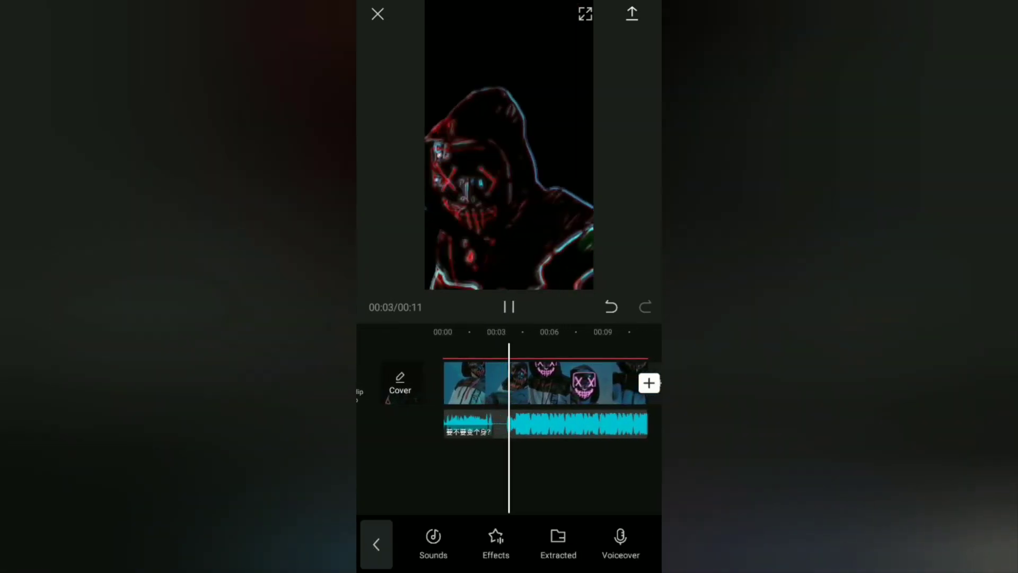
- Split the main video on the beat near 3.6 seconds with the overlay starting after the cut, and select the first piece
{"action": "left_click", "coordinate": [509, 308]}
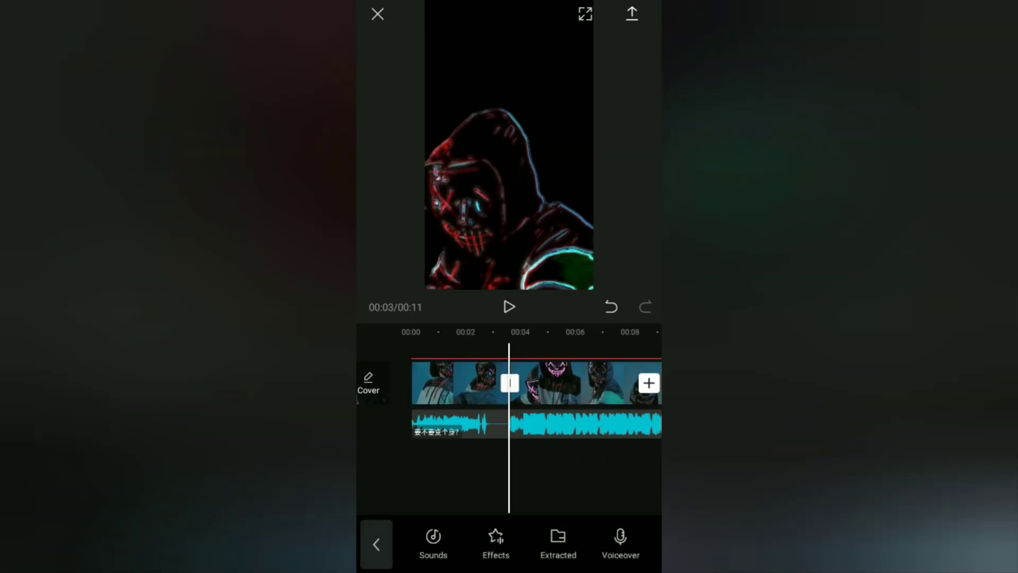
{"action": "left_click", "coordinate": [375, 543]}
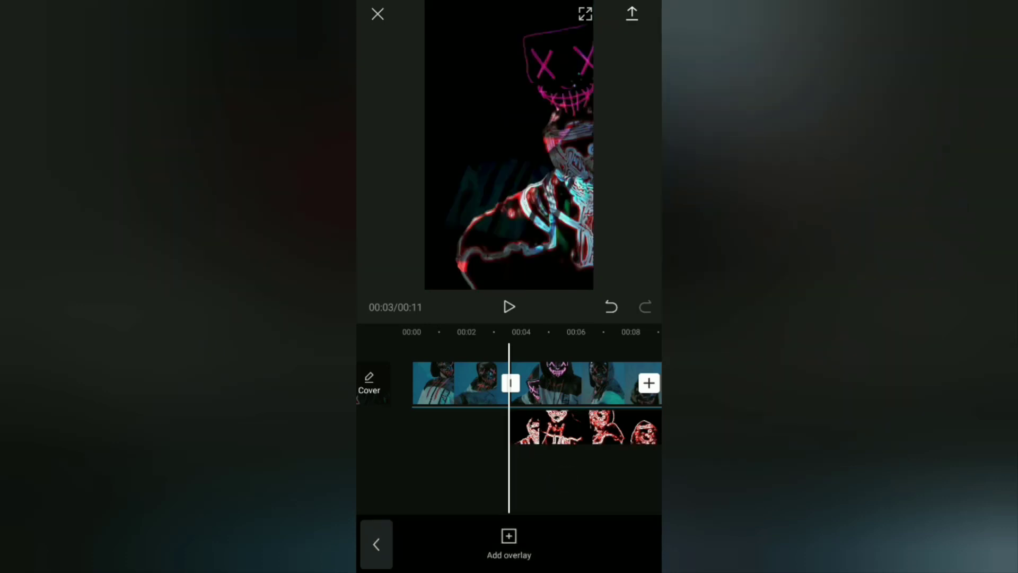
{"action": "left_click", "coordinate": [509, 307]}
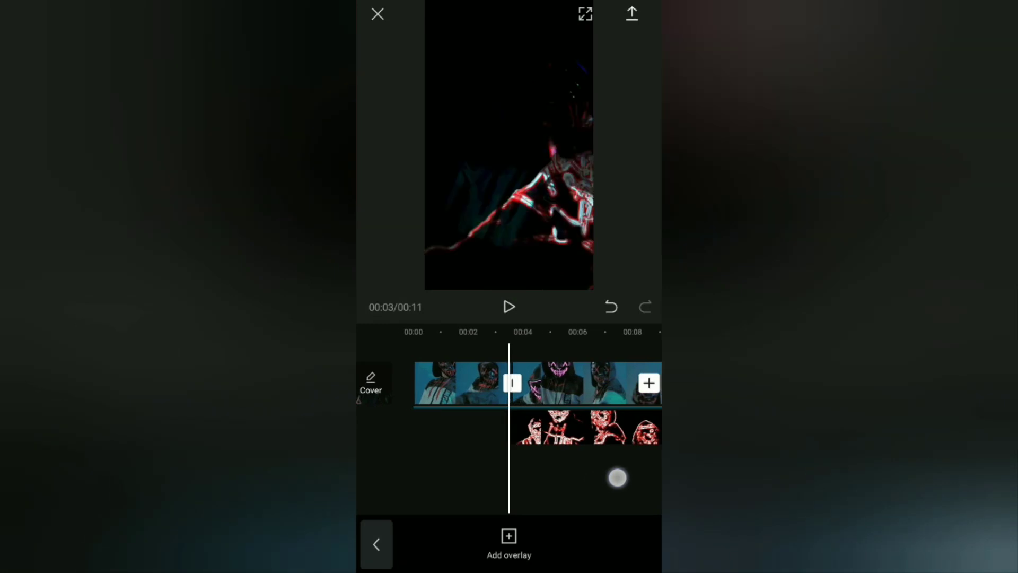
{"action": "left_click", "coordinate": [455, 383]}
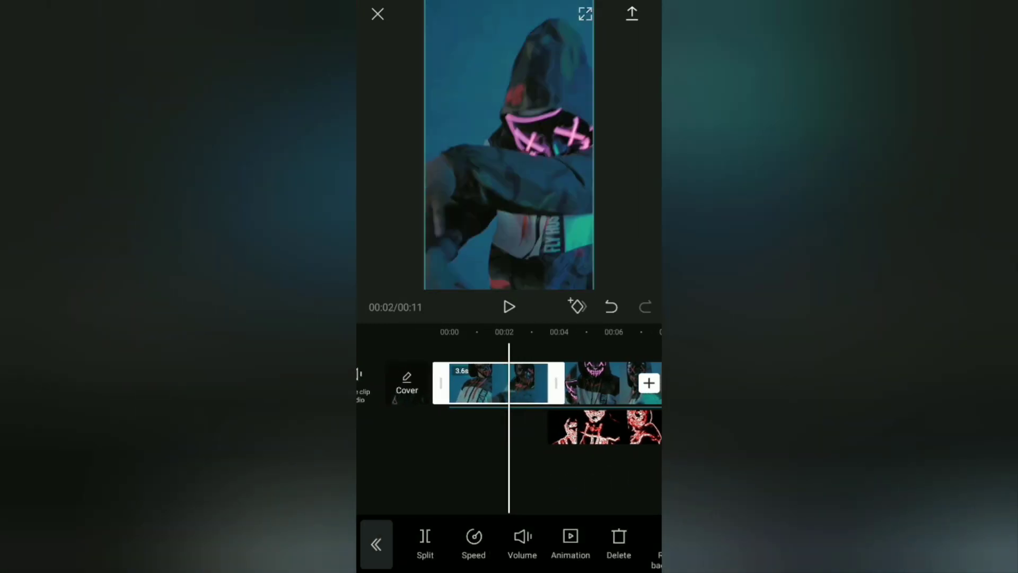
{"action": "left_click", "coordinate": [569, 544]}
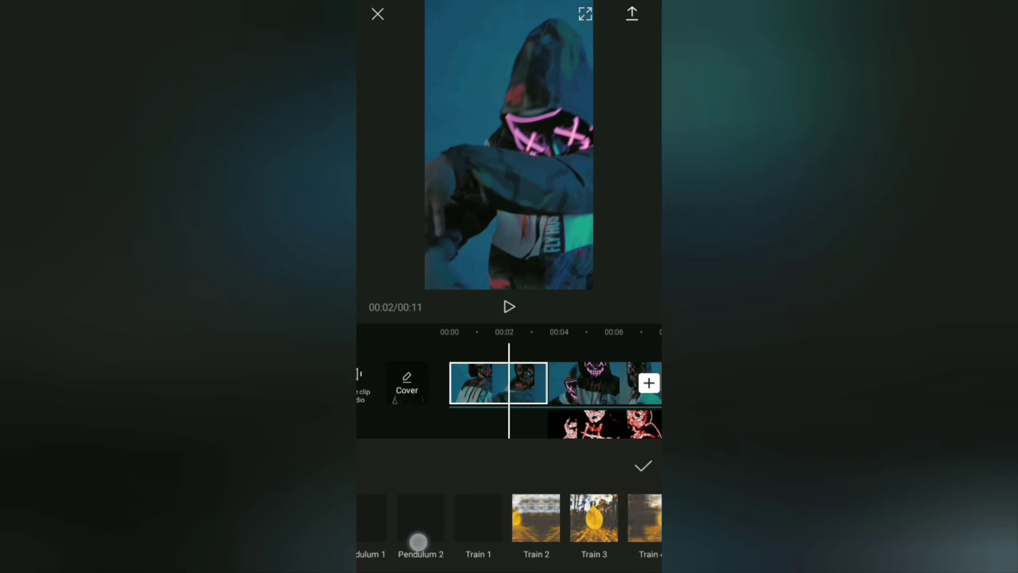
- Apply the Wobble animation to the first clip and confirm it
{"action": "scroll", "scroll_direction": "left", "scroll_amount": 3}
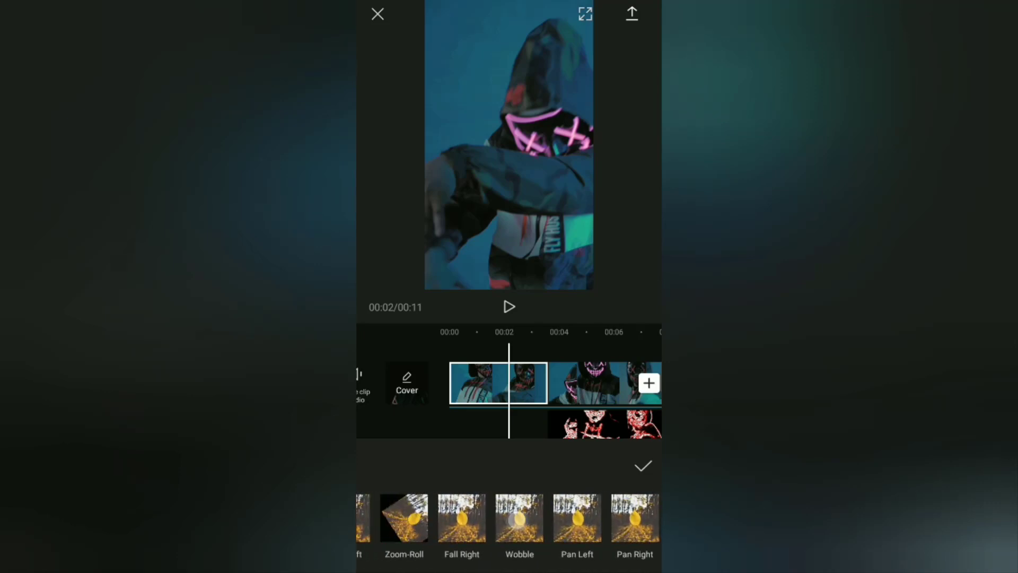
{"action": "left_click", "coordinate": [520, 519]}
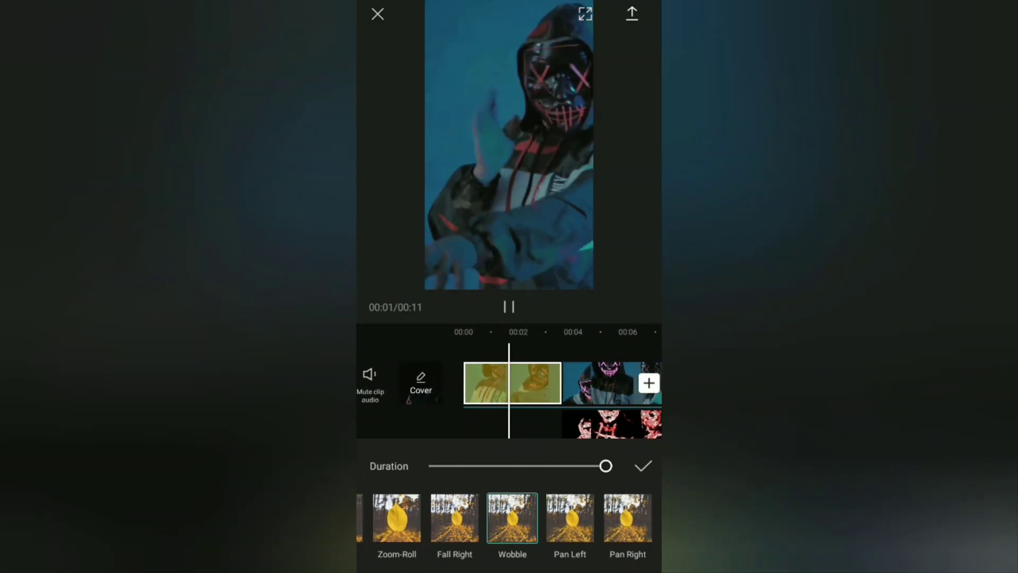
{"action": "left_click", "coordinate": [509, 306]}
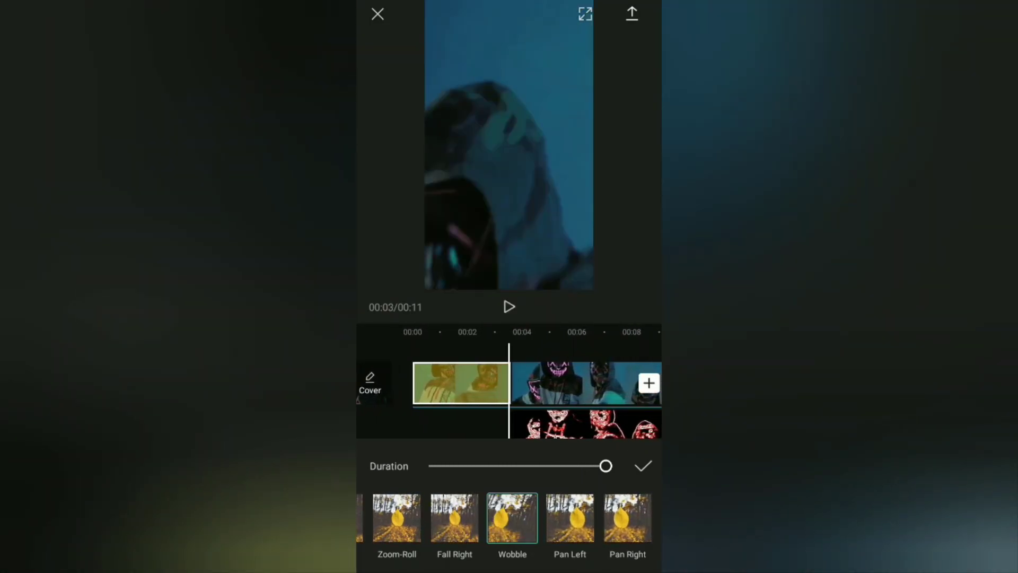
{"action": "left_click", "coordinate": [642, 466]}
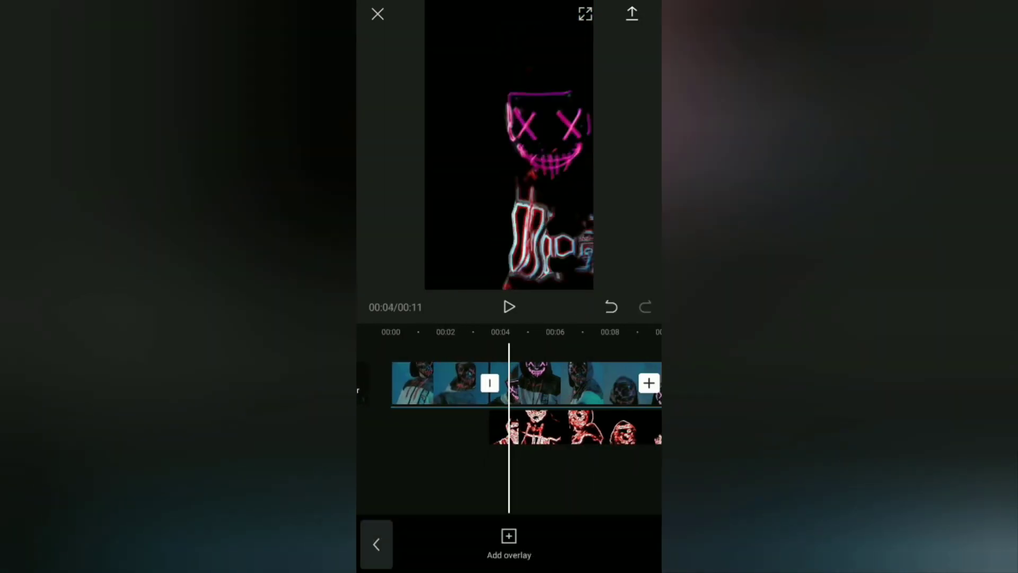
- Join the first two clips with a 1.7-second Black smoke effect transition and preview it
{"action": "left_click", "coordinate": [376, 544]}
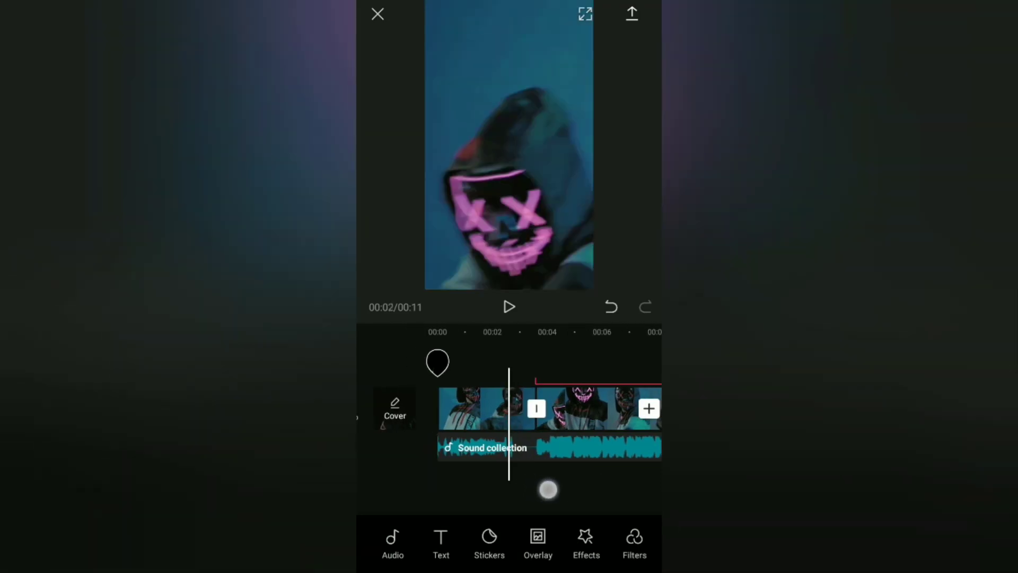
{"action": "left_click", "coordinate": [535, 407]}
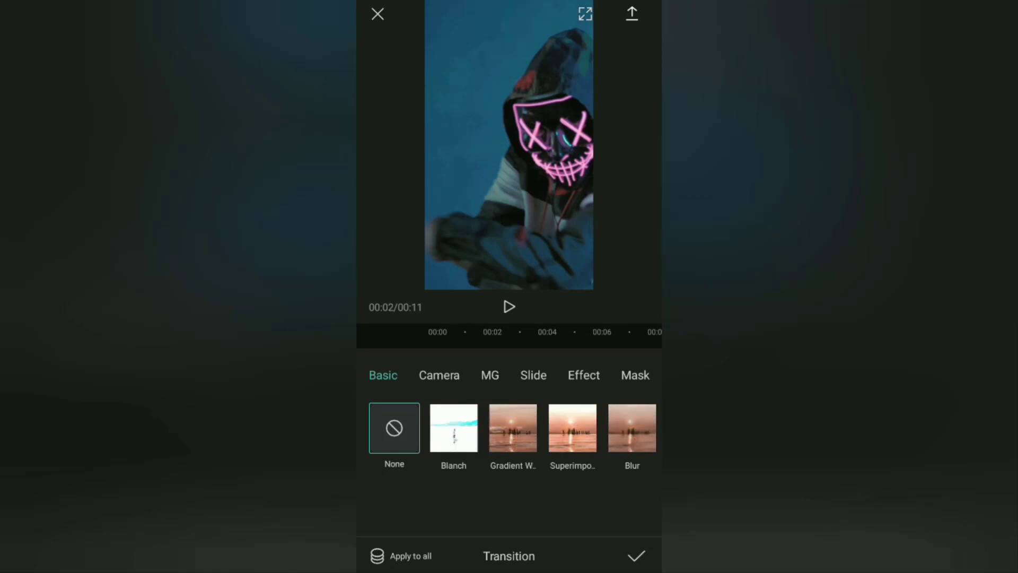
{"action": "left_click", "coordinate": [534, 375]}
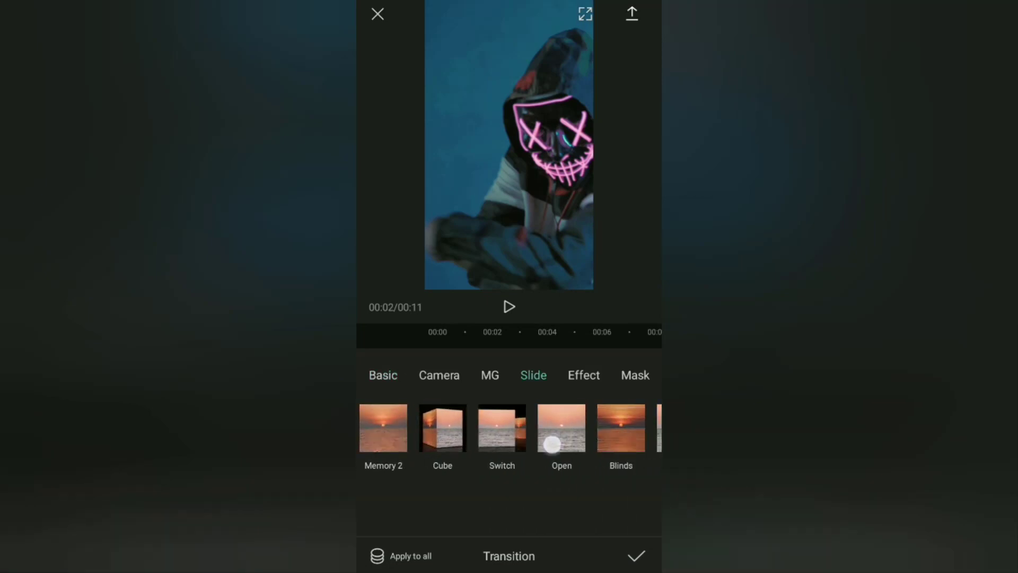
{"action": "left_click", "coordinate": [582, 375]}
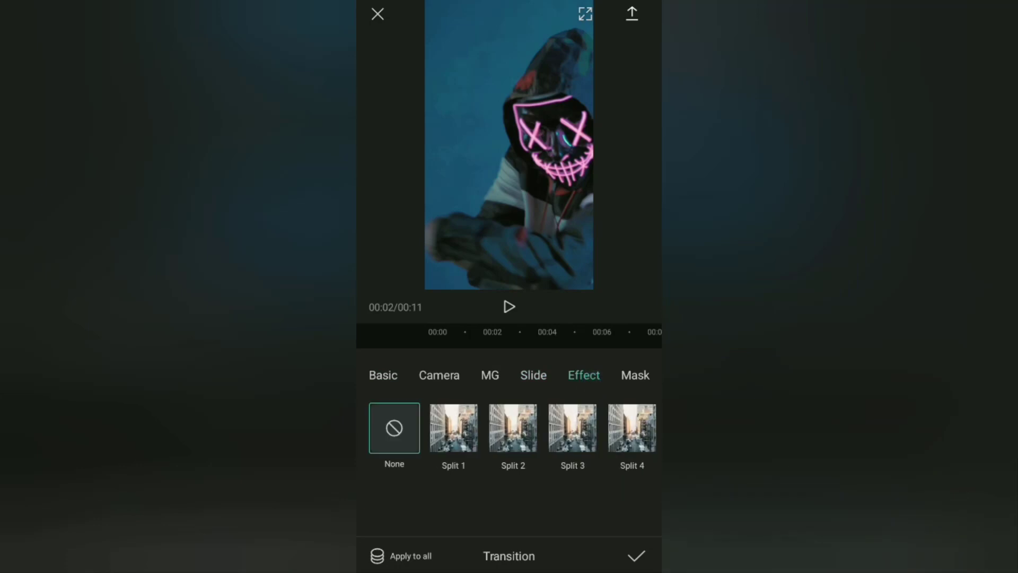
{"action": "scroll", "scroll_direction": "left", "scroll_amount": 3}
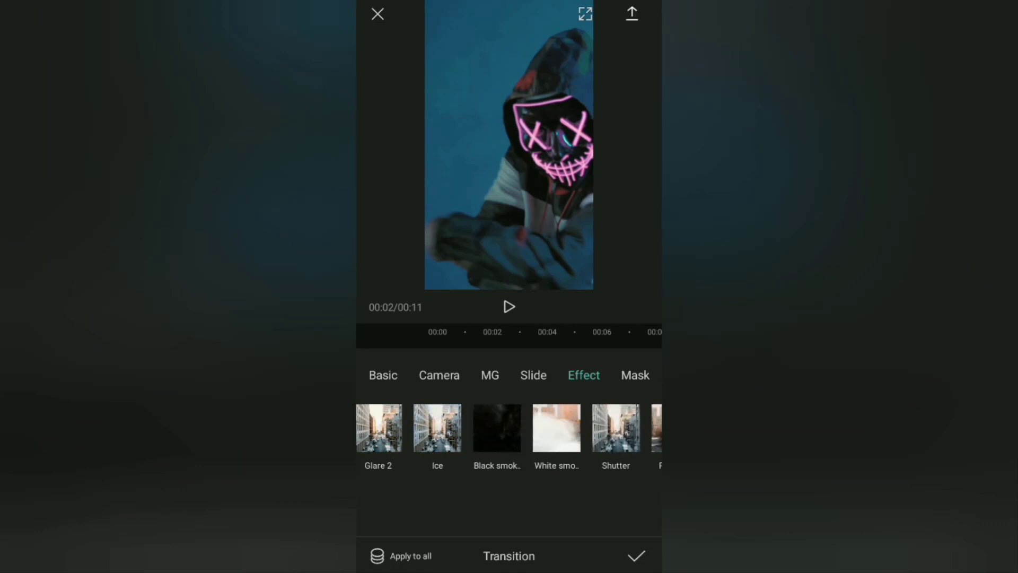
{"action": "left_click", "coordinate": [497, 427]}
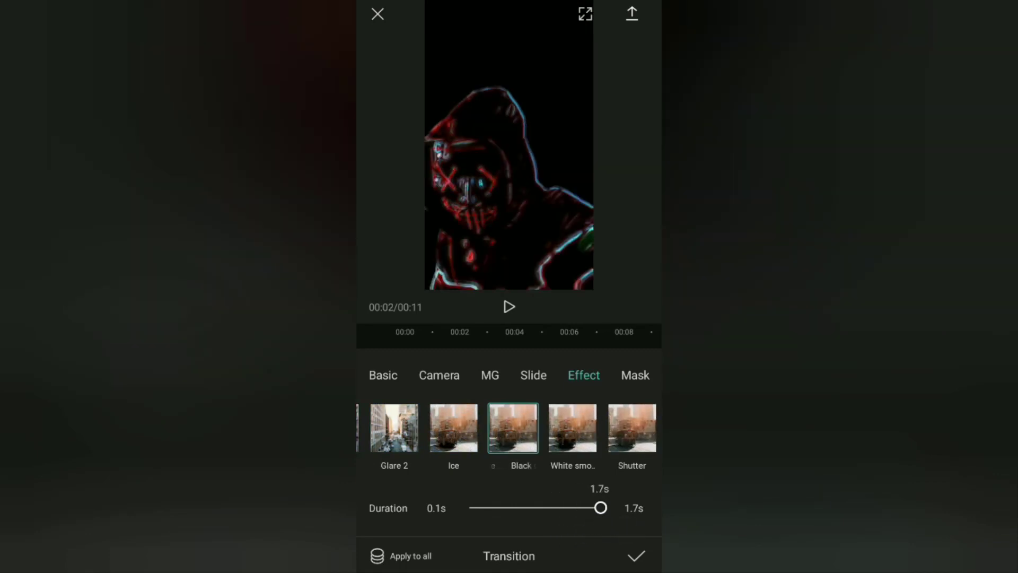
{"action": "left_click", "coordinate": [635, 556]}
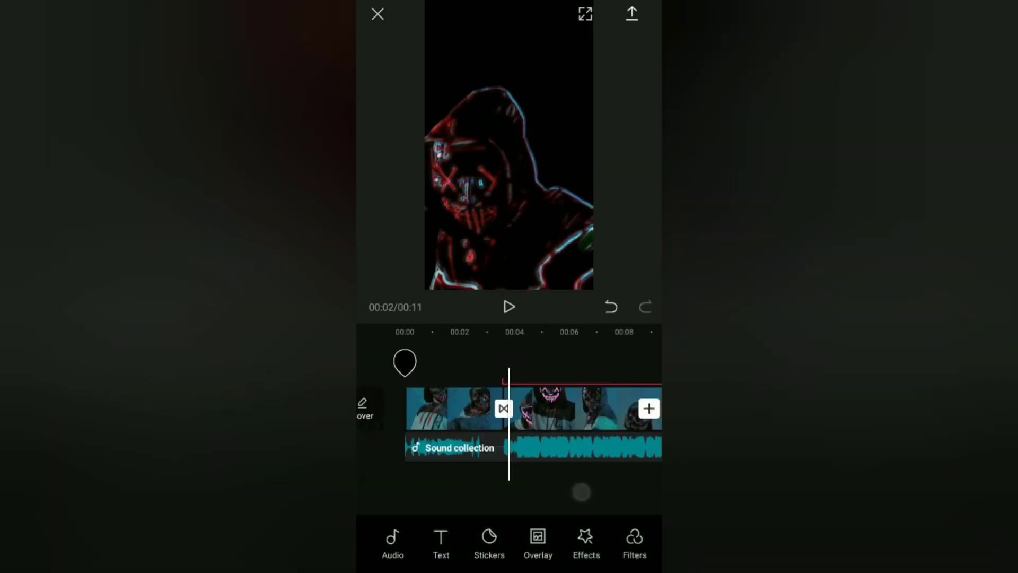
{"action": "left_click", "coordinate": [508, 307]}
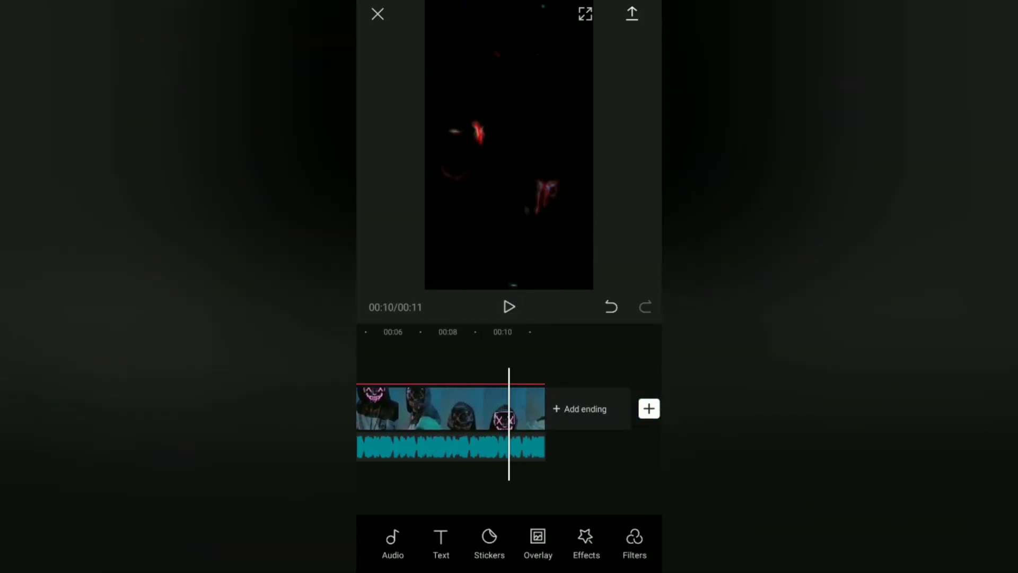
- Add the Red Alert 2 effect from the Party effects to the second piece
{"action": "left_click", "coordinate": [476, 488]}
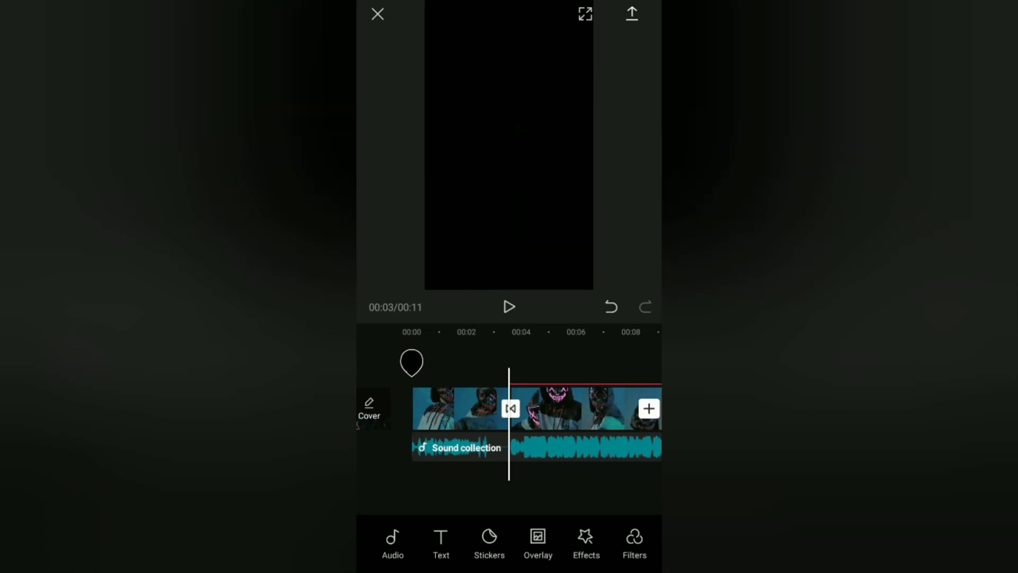
{"action": "left_click", "coordinate": [585, 544]}
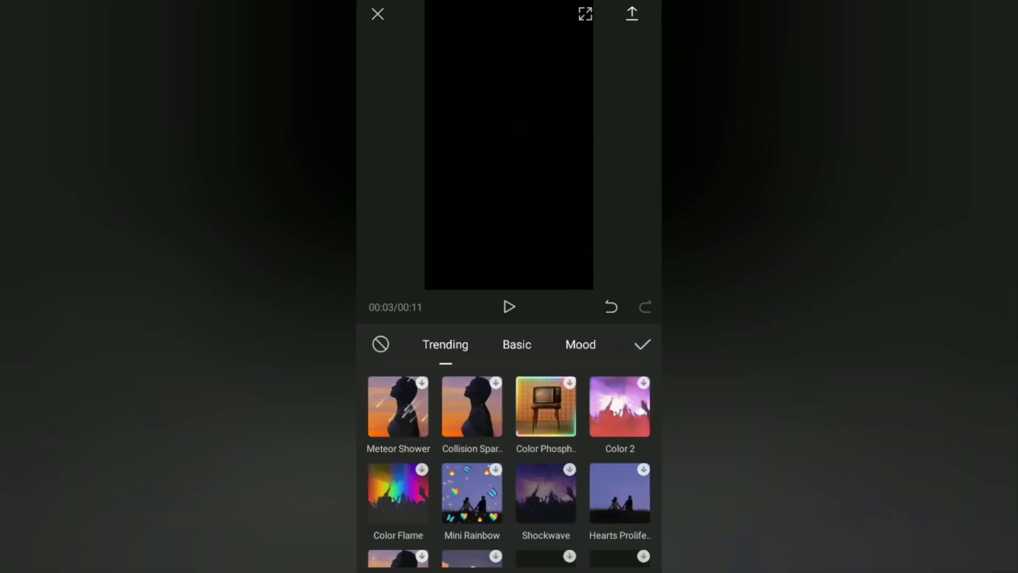
{"action": "scroll", "scroll_direction": "left", "scroll_amount": 3}
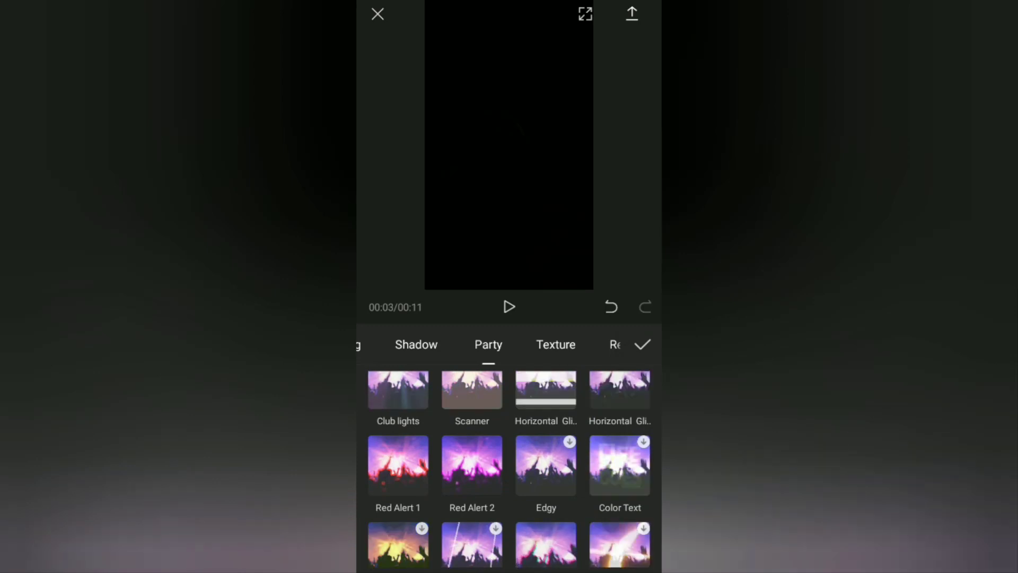
{"action": "left_click", "coordinate": [471, 464]}
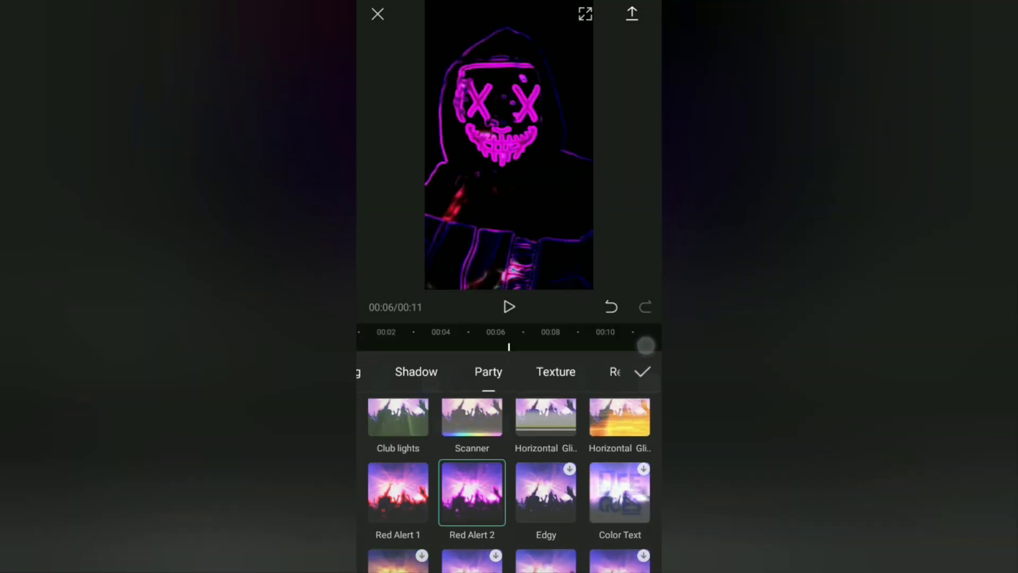
{"action": "left_click", "coordinate": [642, 371]}
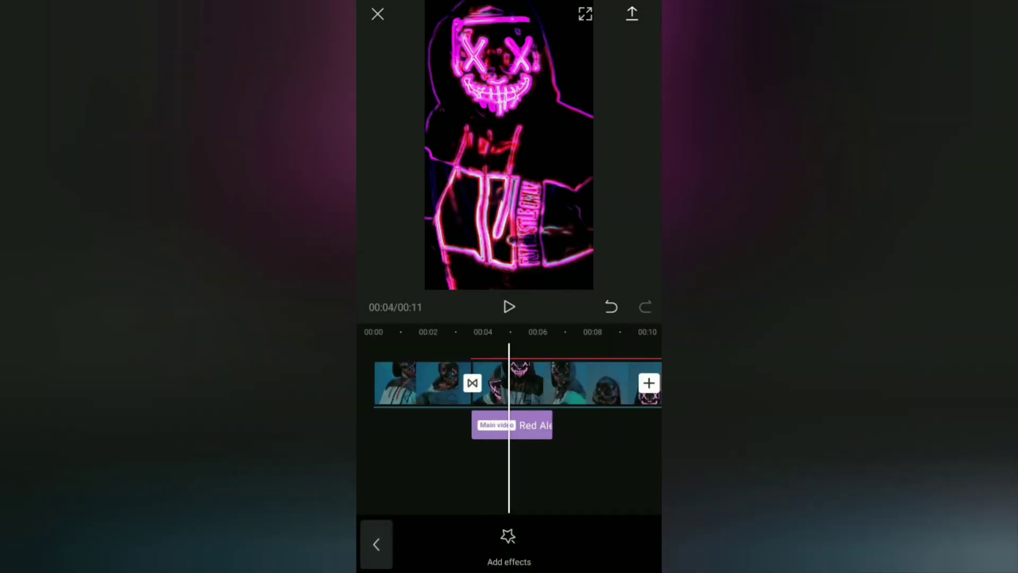
- Target the Red Alert 2 effect at the overlay clip and preview the result
{"action": "left_click", "coordinate": [508, 544]}
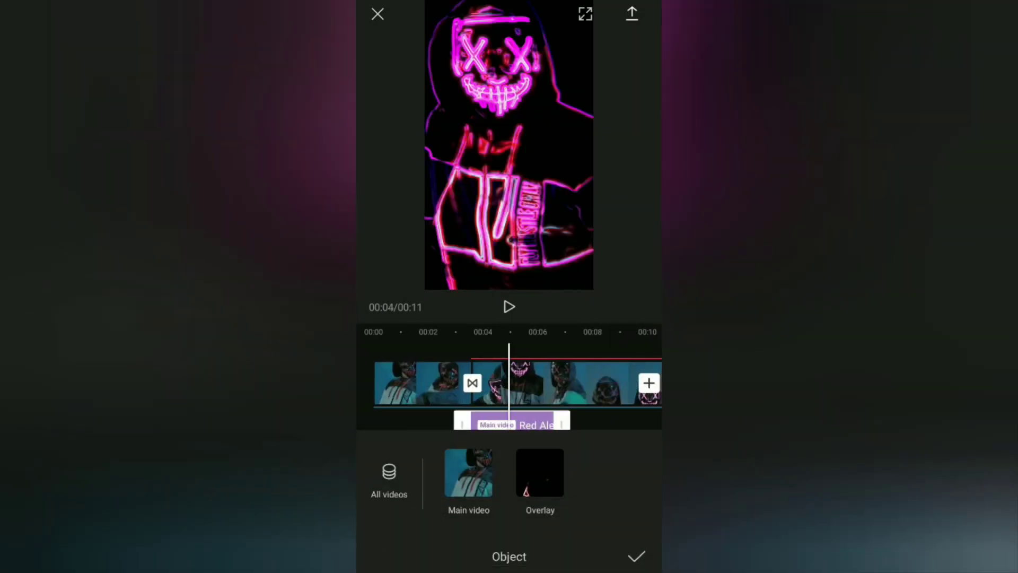
{"action": "left_click", "coordinate": [540, 471]}
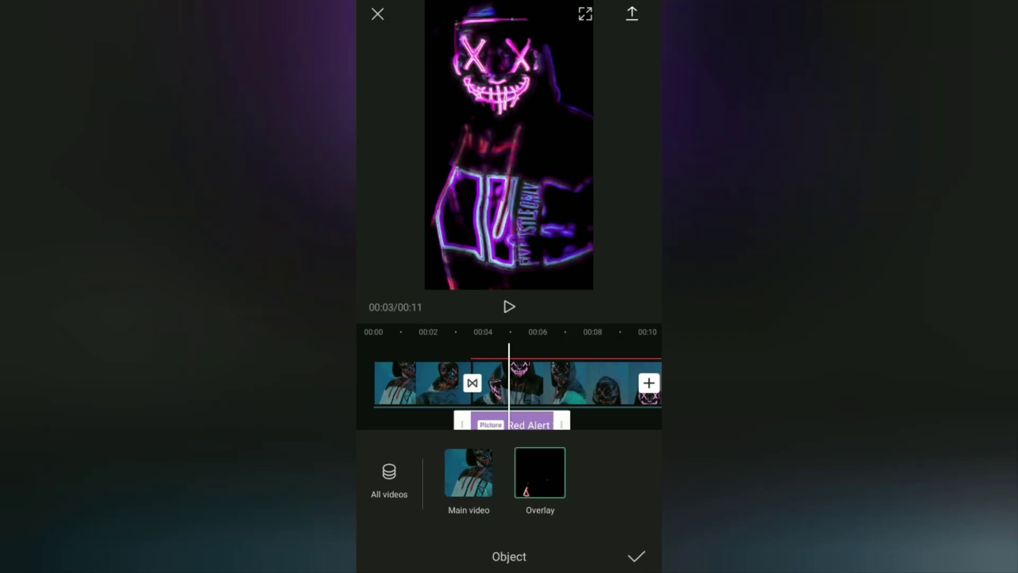
{"action": "left_click", "coordinate": [509, 306]}
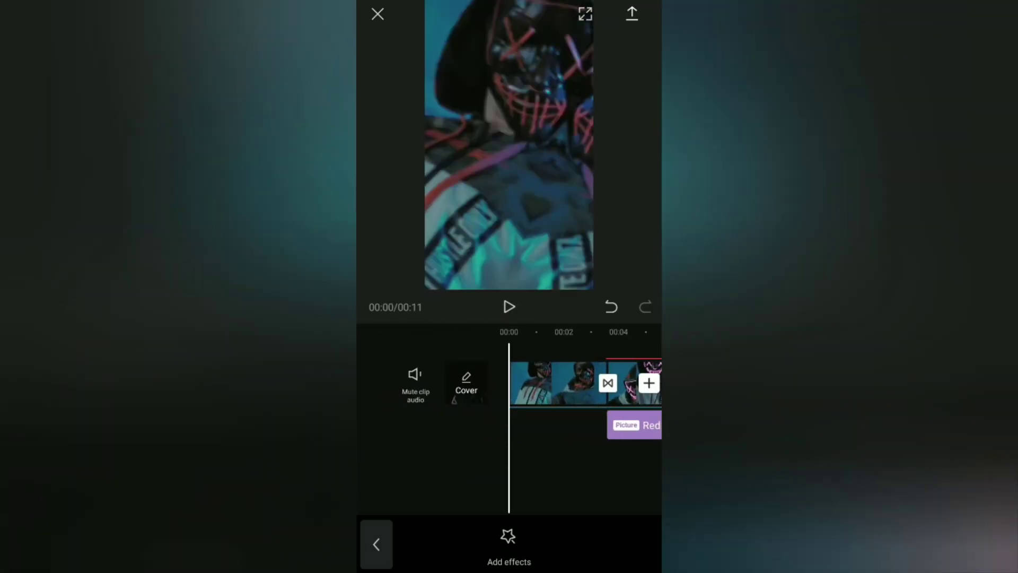
{"action": "left_click", "coordinate": [509, 306]}
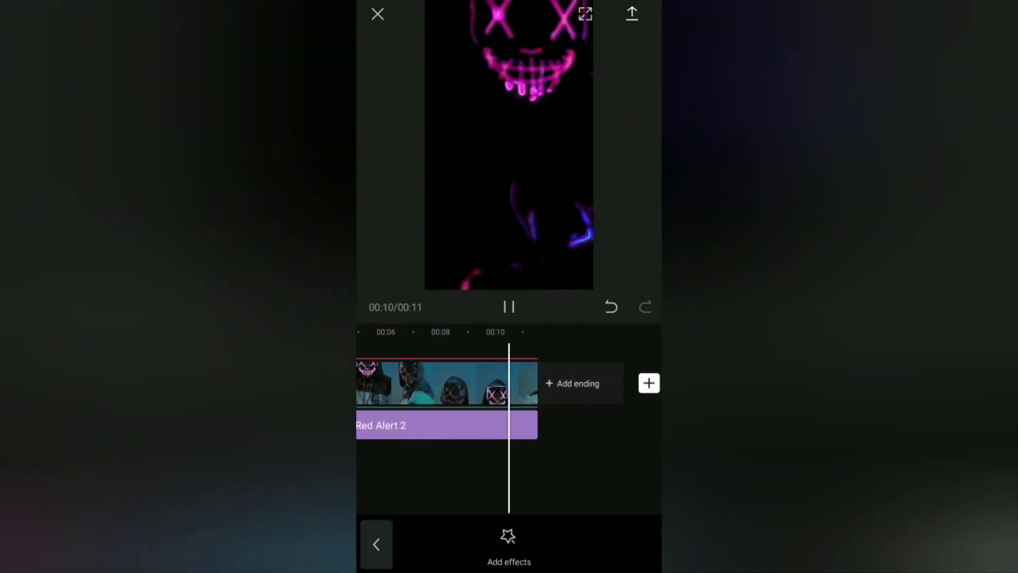
- Add the Neon effect from the Party tab and preview the neon look
{"action": "left_click", "coordinate": [508, 307]}
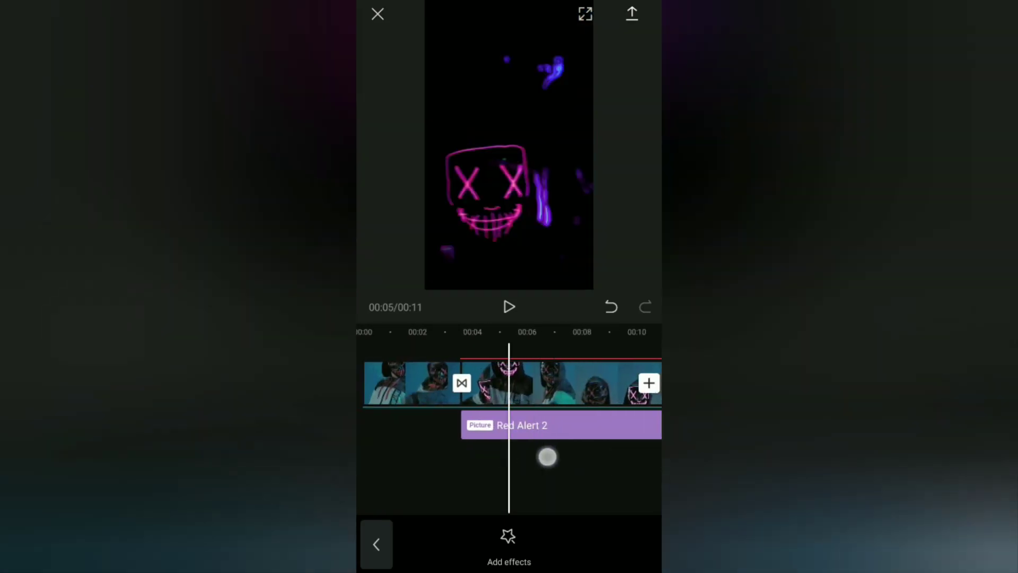
{"action": "left_click", "coordinate": [508, 545]}
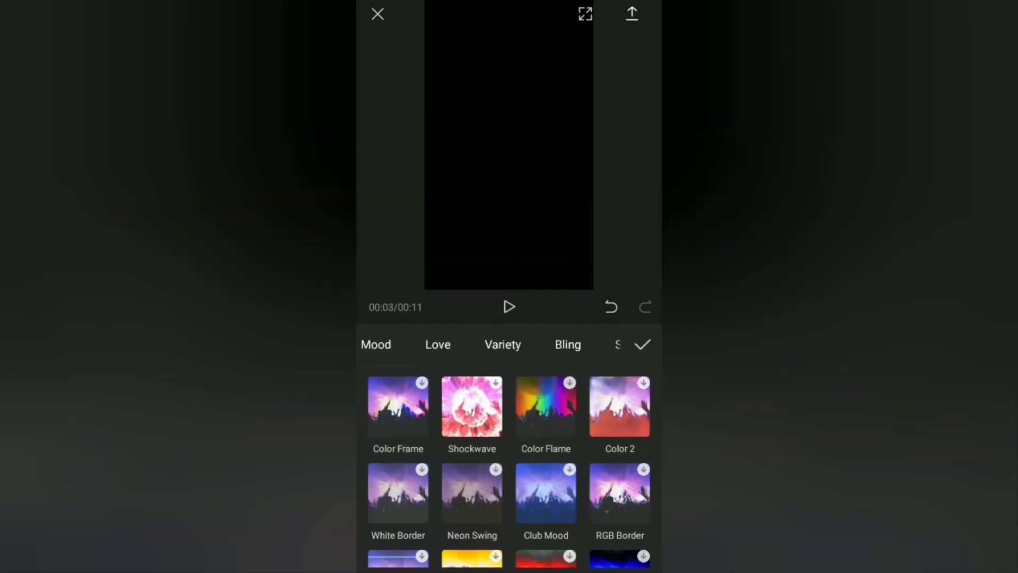
{"action": "scroll", "scroll_direction": "left", "scroll_amount": 3}
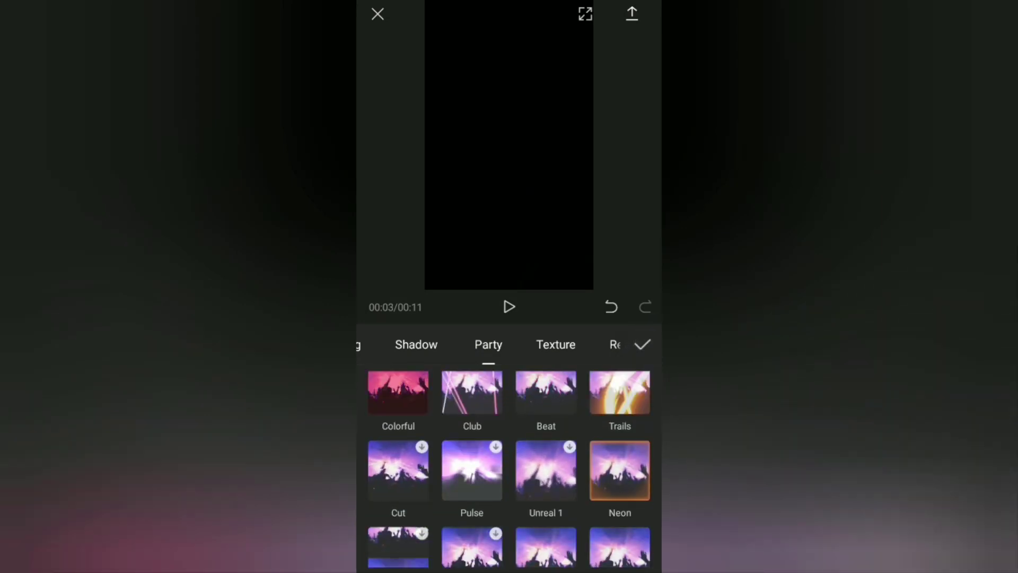
{"action": "left_click", "coordinate": [619, 470]}
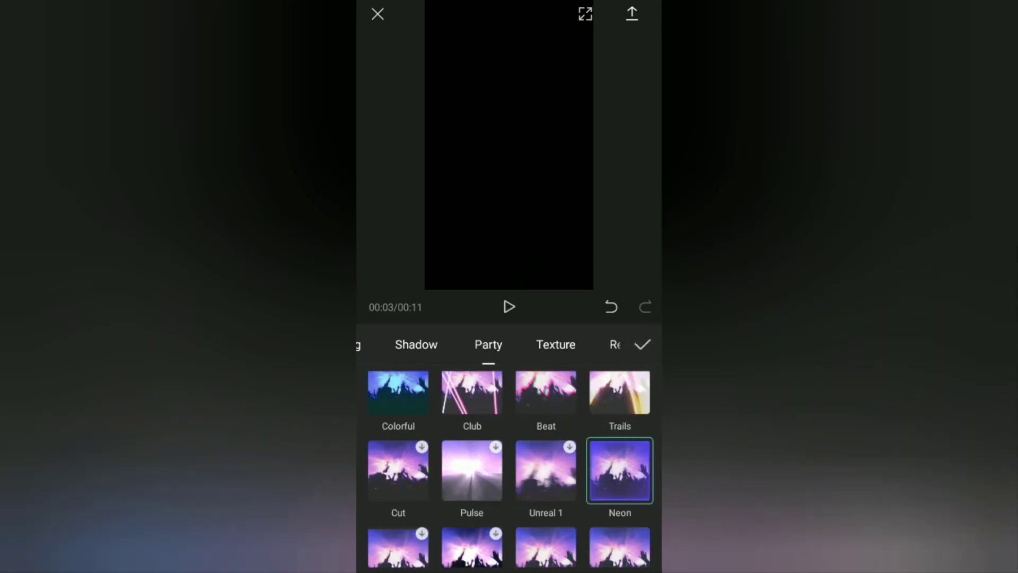
{"action": "left_click", "coordinate": [642, 343]}
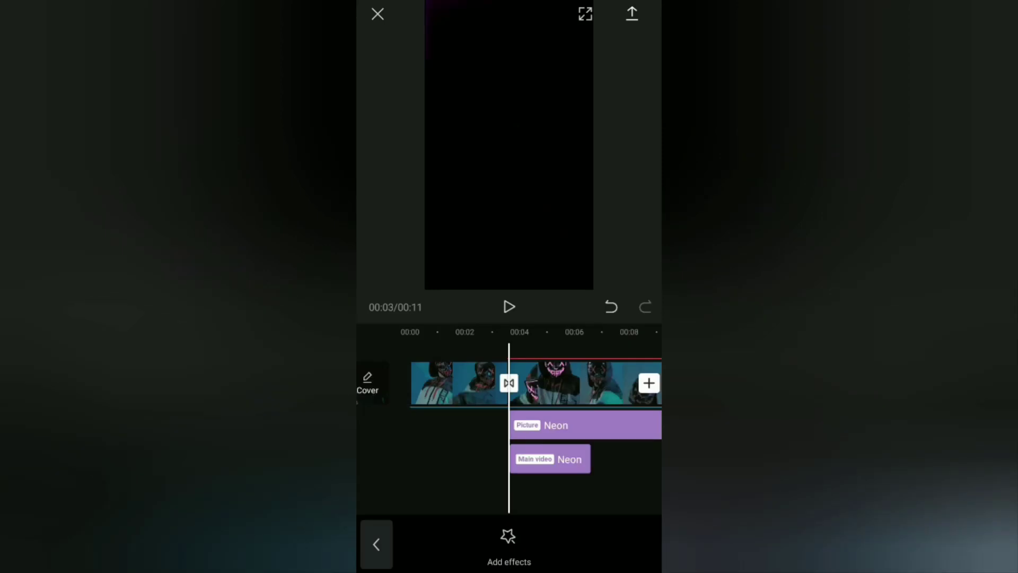
{"action": "left_click", "coordinate": [548, 458]}
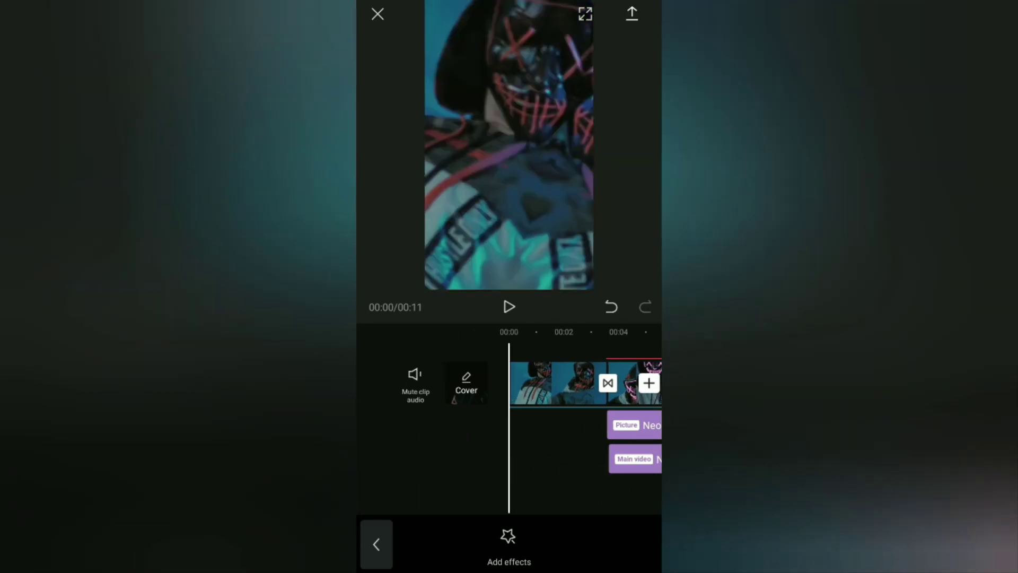
{"action": "left_click", "coordinate": [509, 306]}
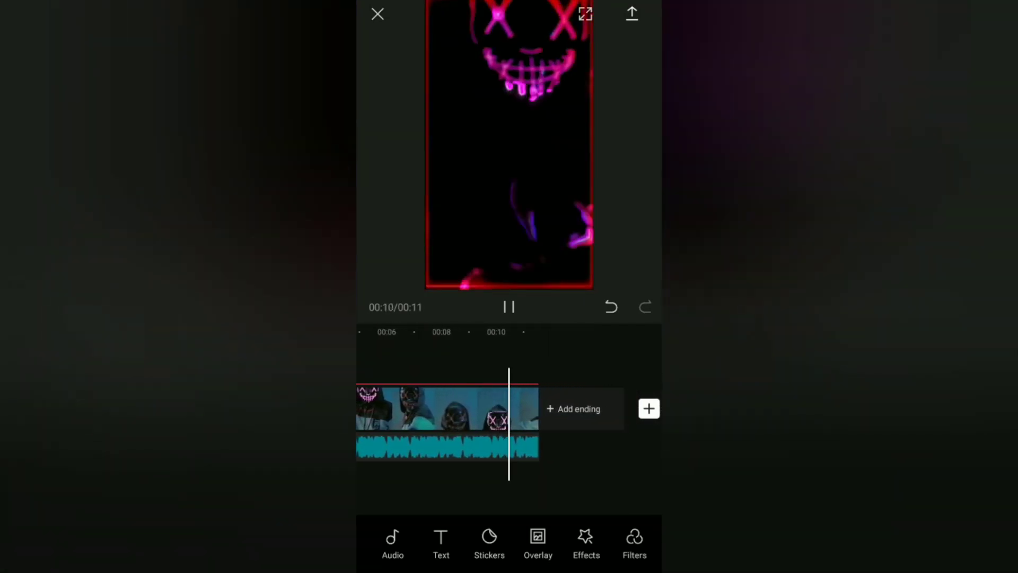
- Bring up the export settings showing 720p resolution and 7 MB size
{"action": "left_click", "coordinate": [630, 13]}
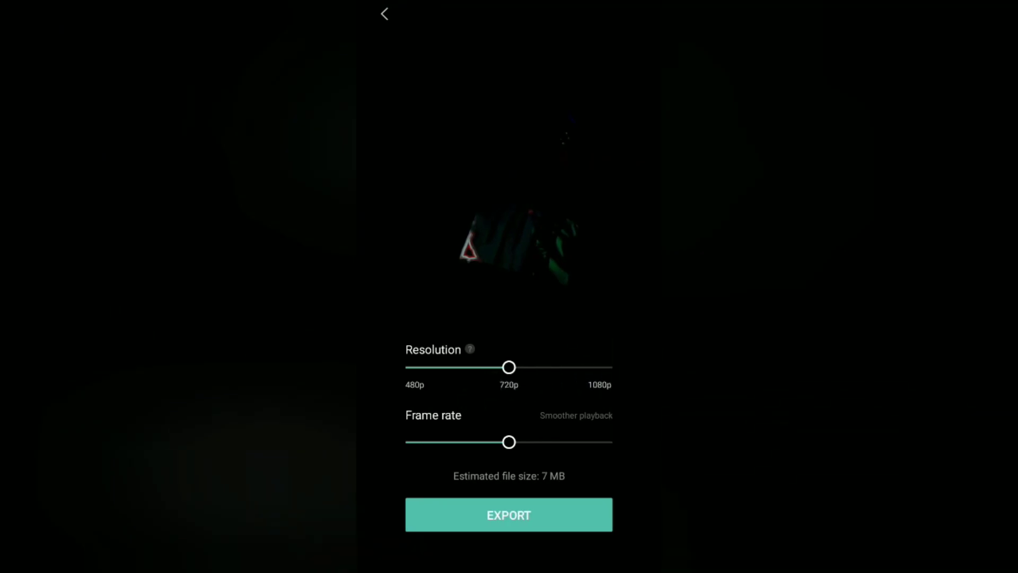
- Export the video at 720p and play the exported preview
{"action": "left_click", "coordinate": [508, 515]}
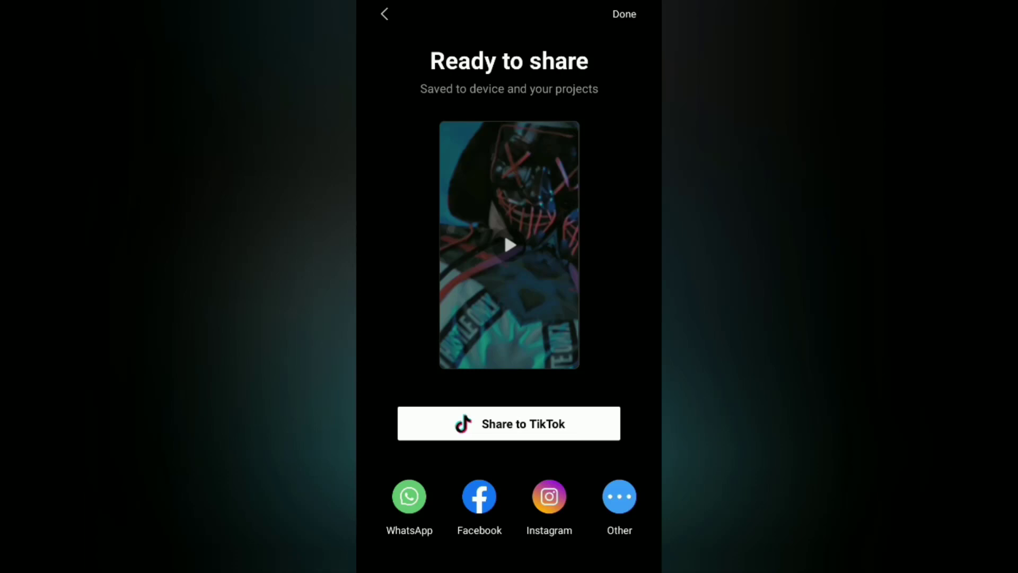
{"action": "left_click", "coordinate": [507, 245]}
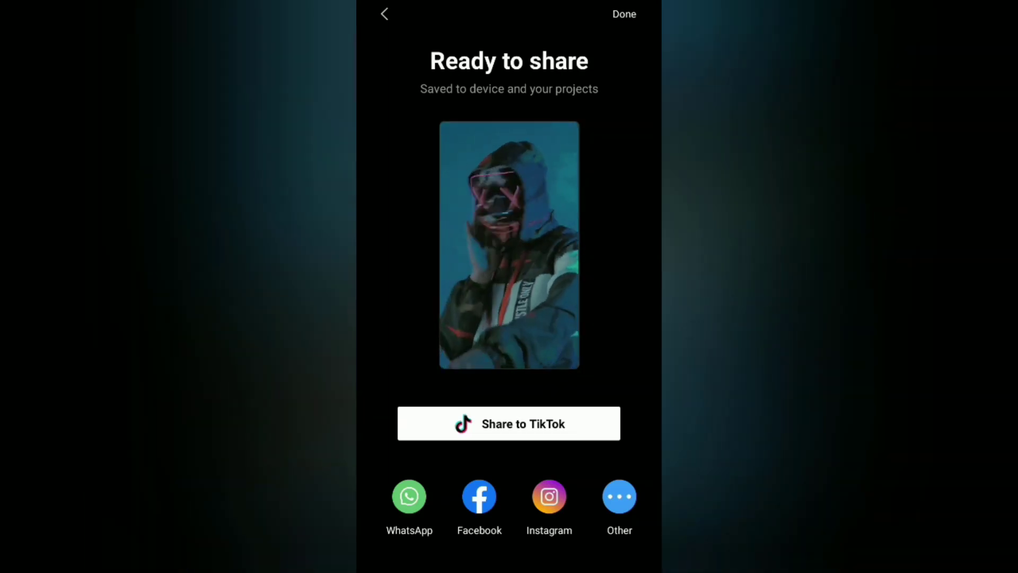